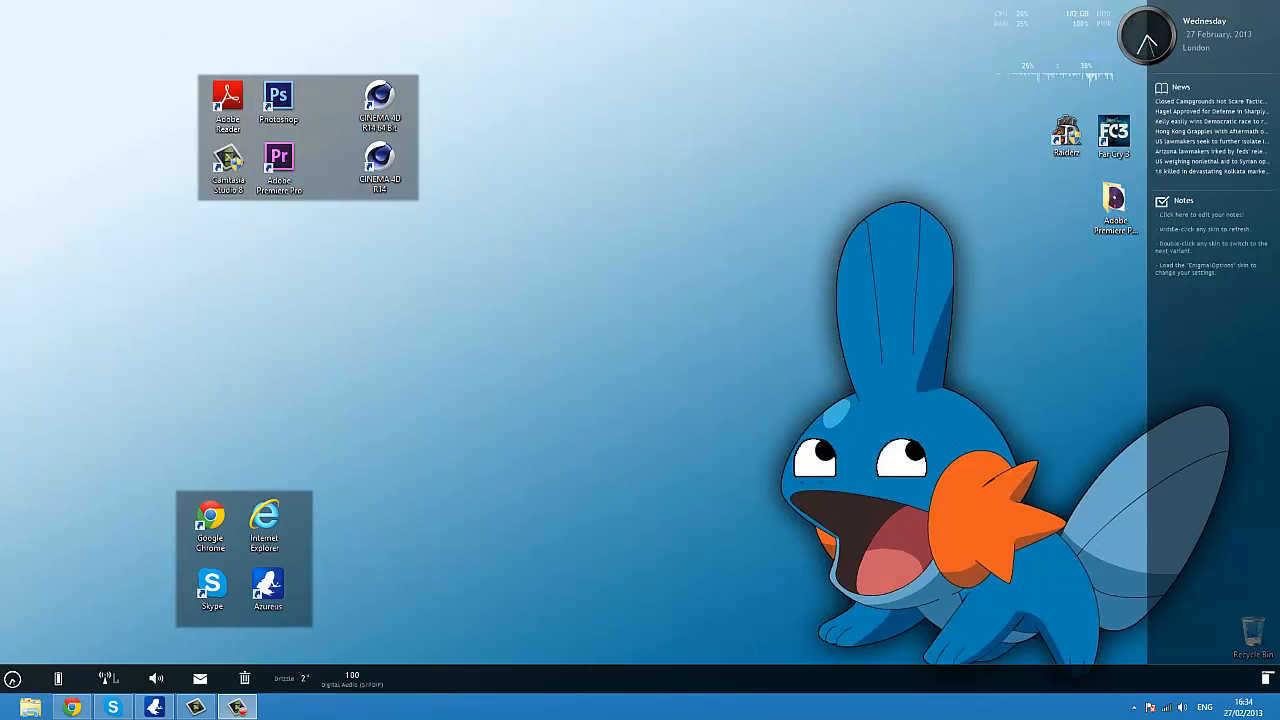
mouse_move(1020, 404)
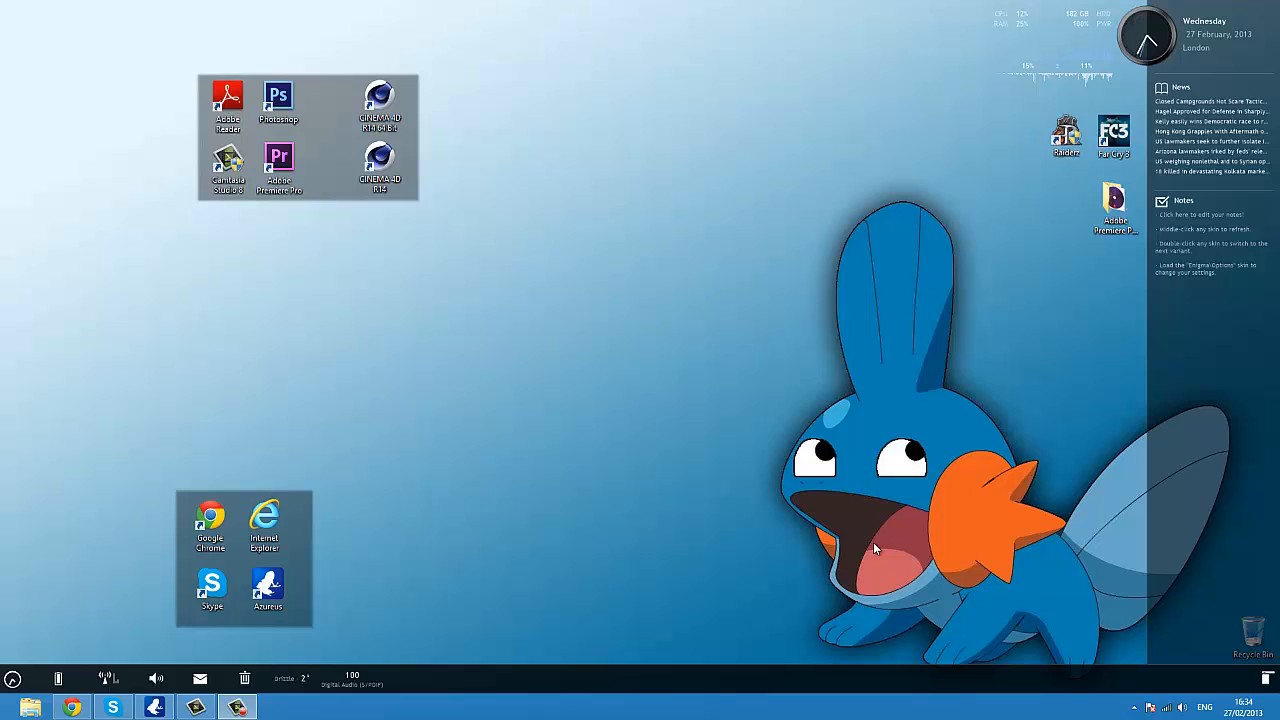
mouse_move(996, 164)
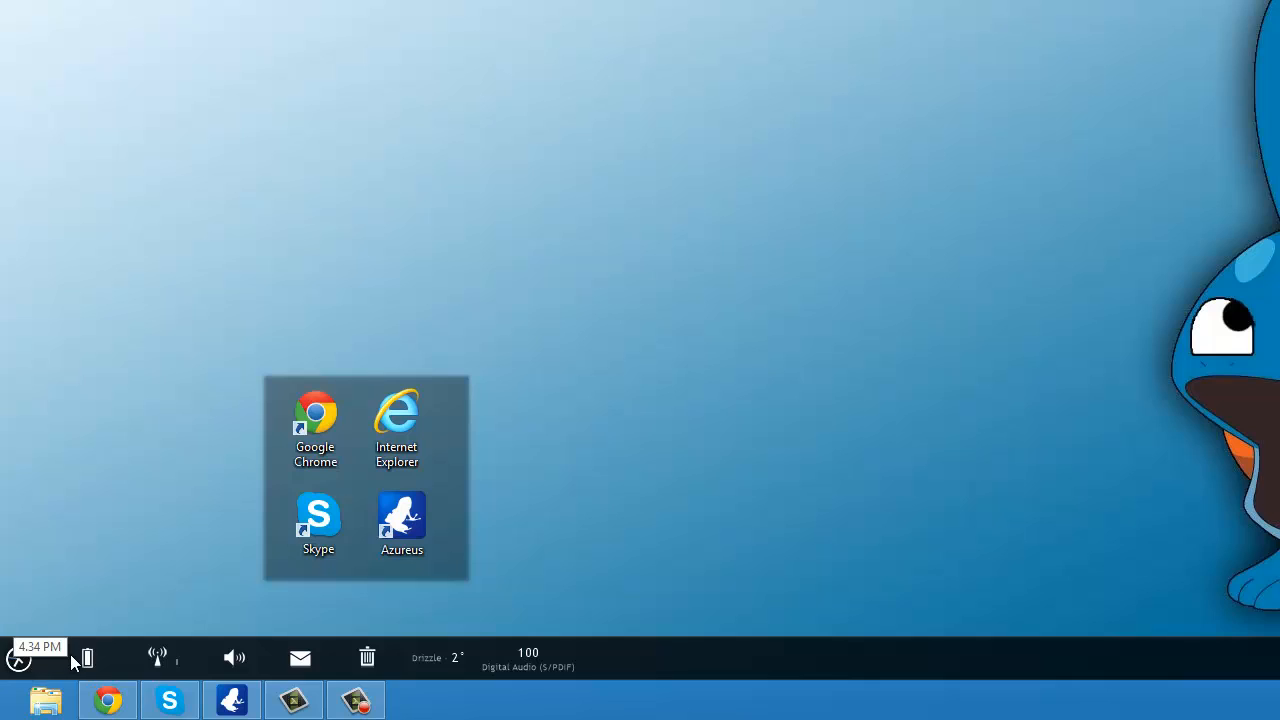
mouse_move(264, 662)
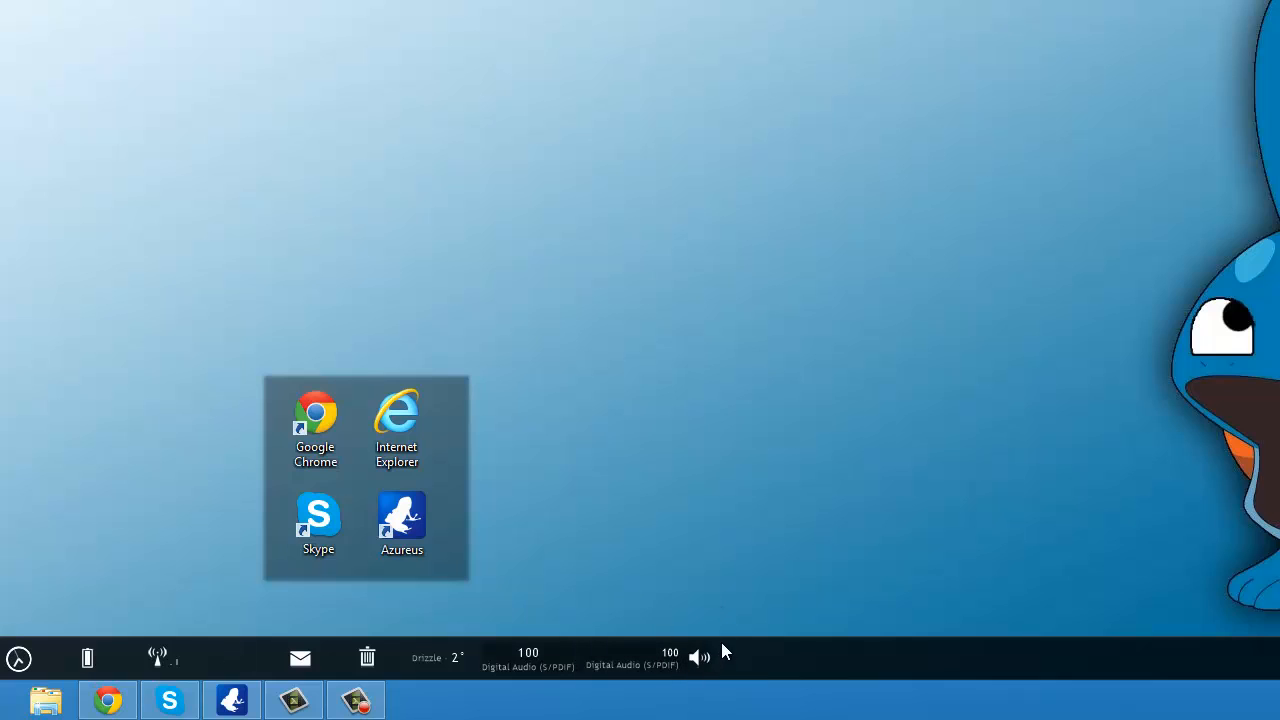
Step: Lower the taskbar widget volume from 100 to 95
click(700, 658)
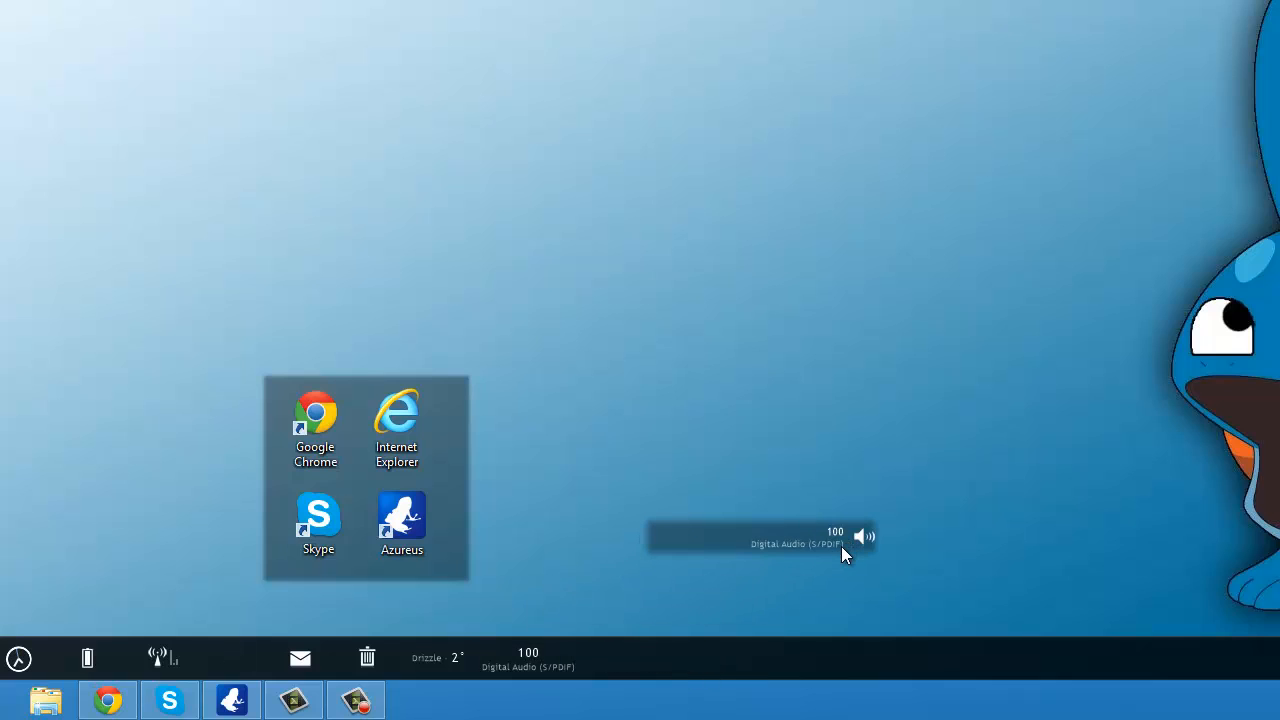
mouse_move(896, 414)
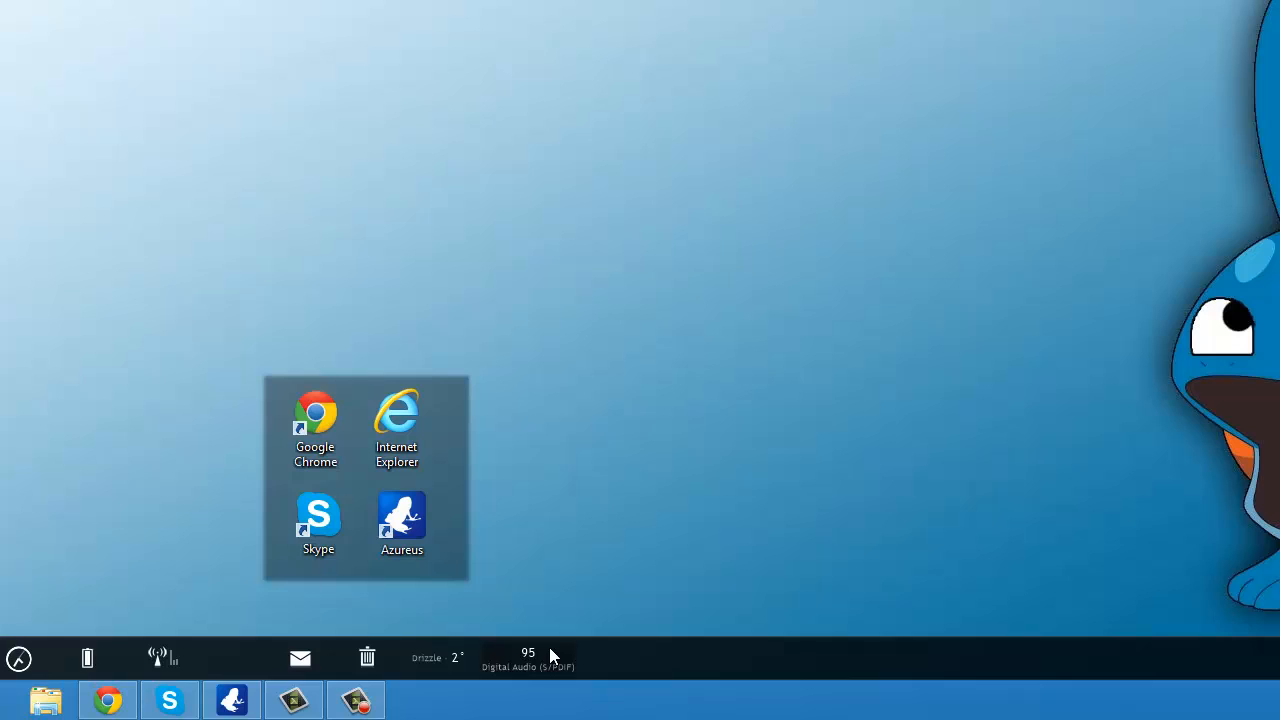
mouse_move(760, 584)
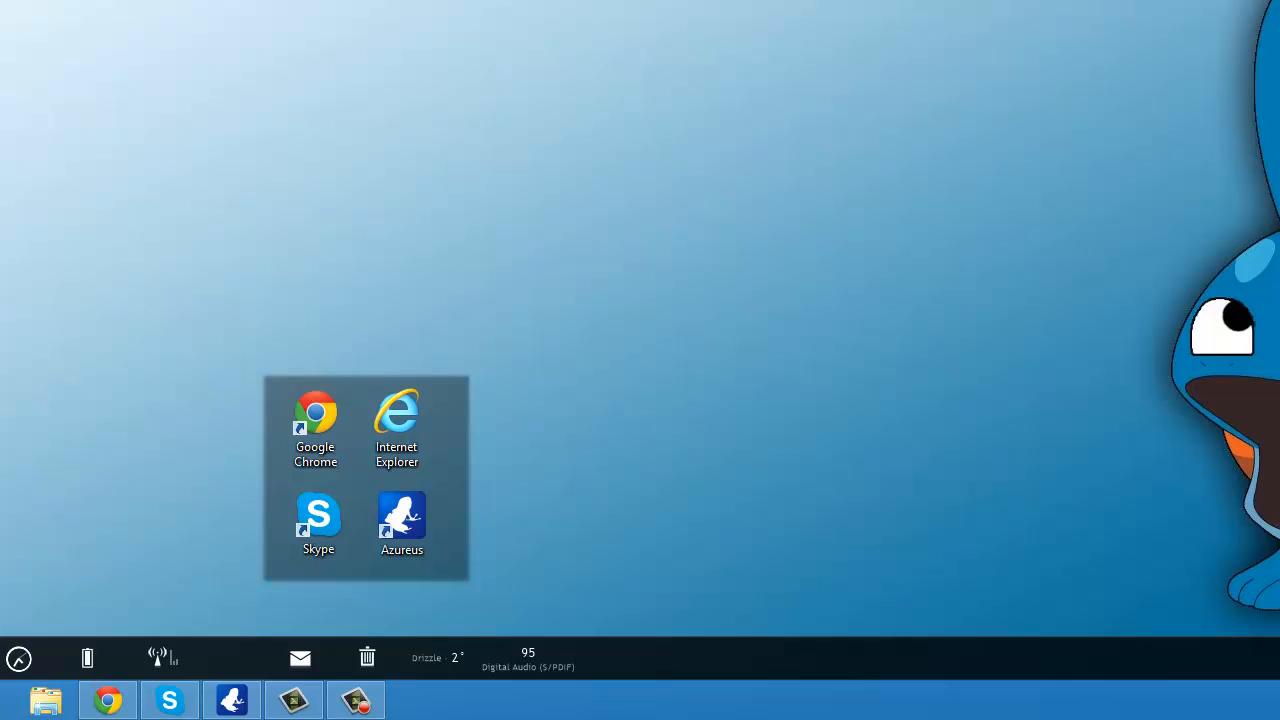
mouse_move(716, 156)
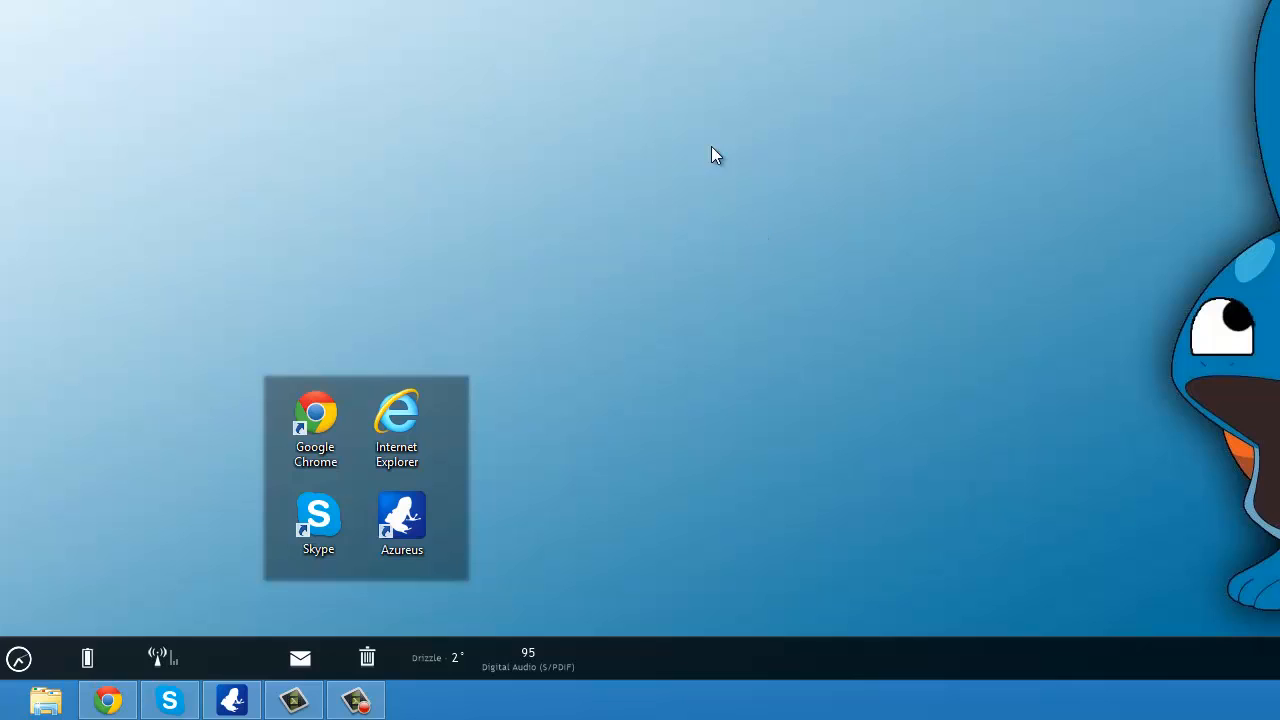
mouse_move(616, 396)
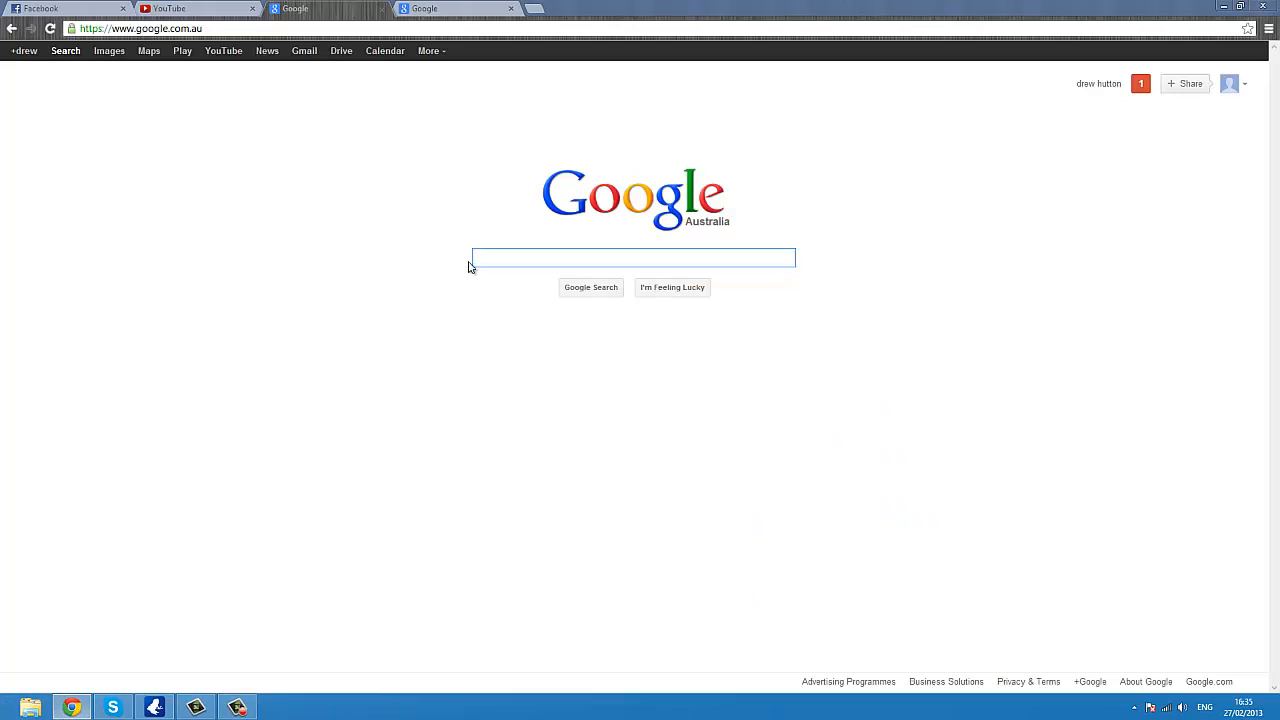
Step: Search Google for "rain meter" to list Rainmeter results
click(632, 258)
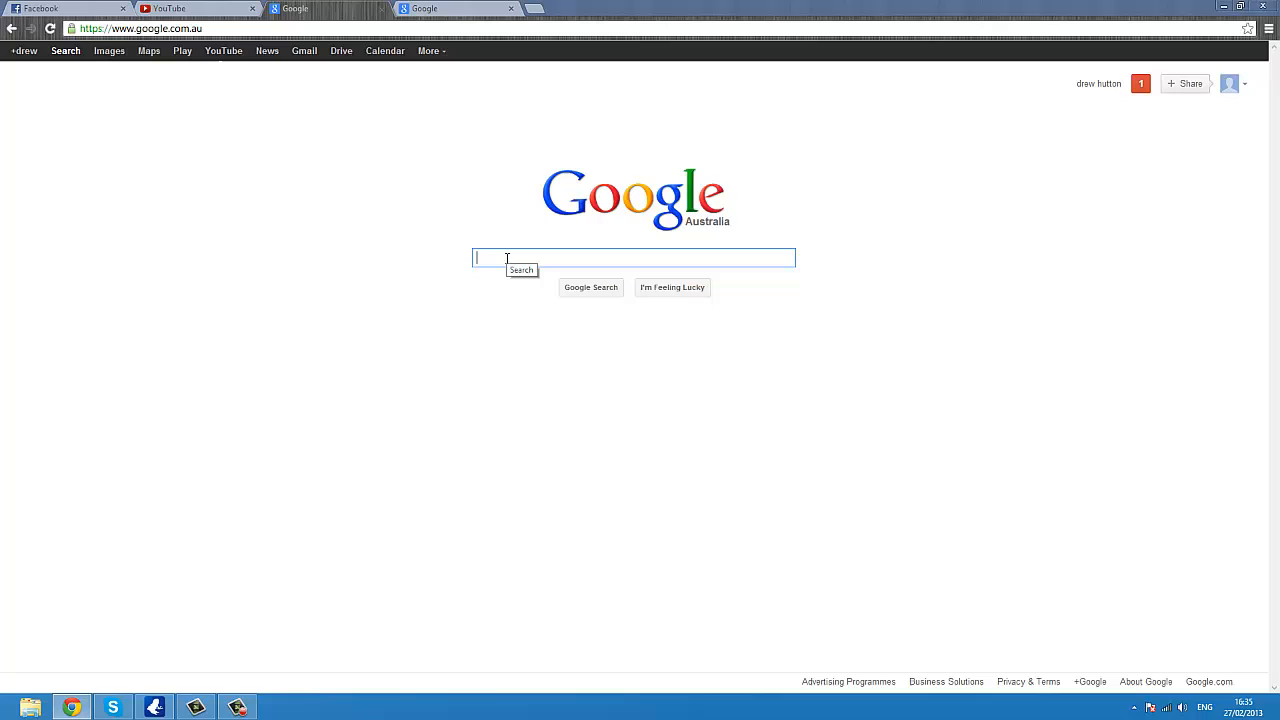
text(rain meter)
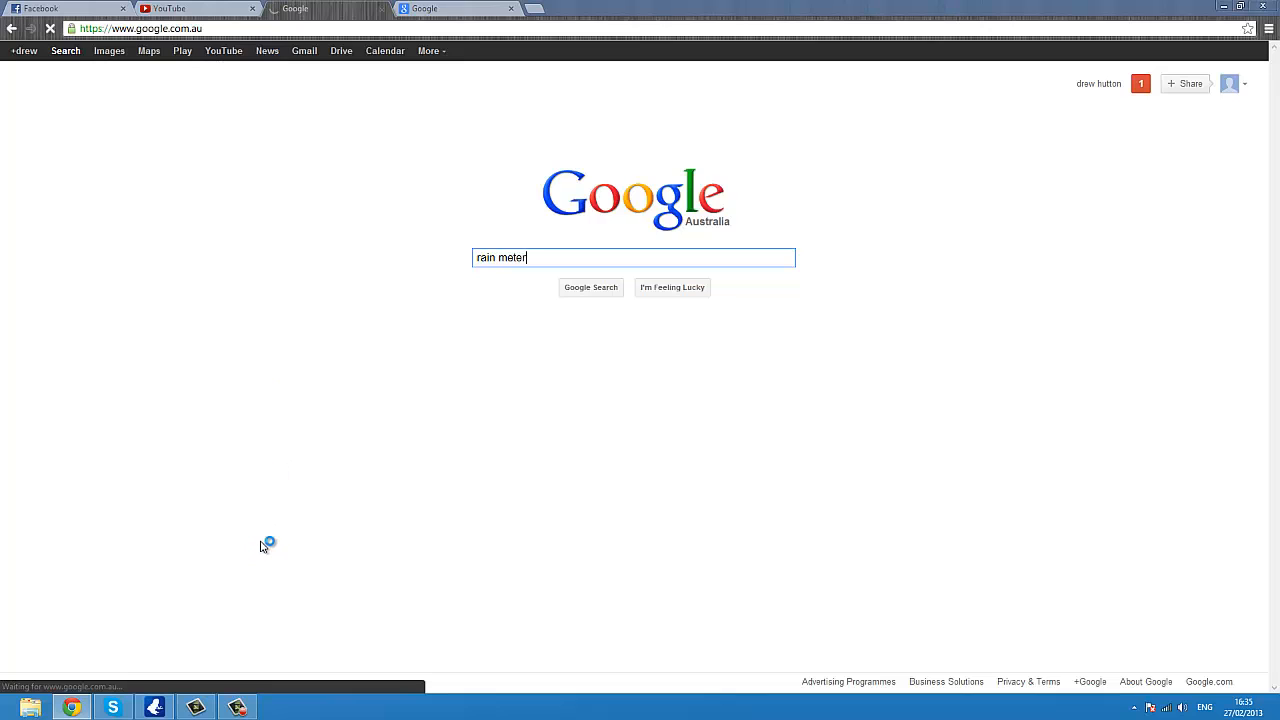
mouse_move(706, 500)
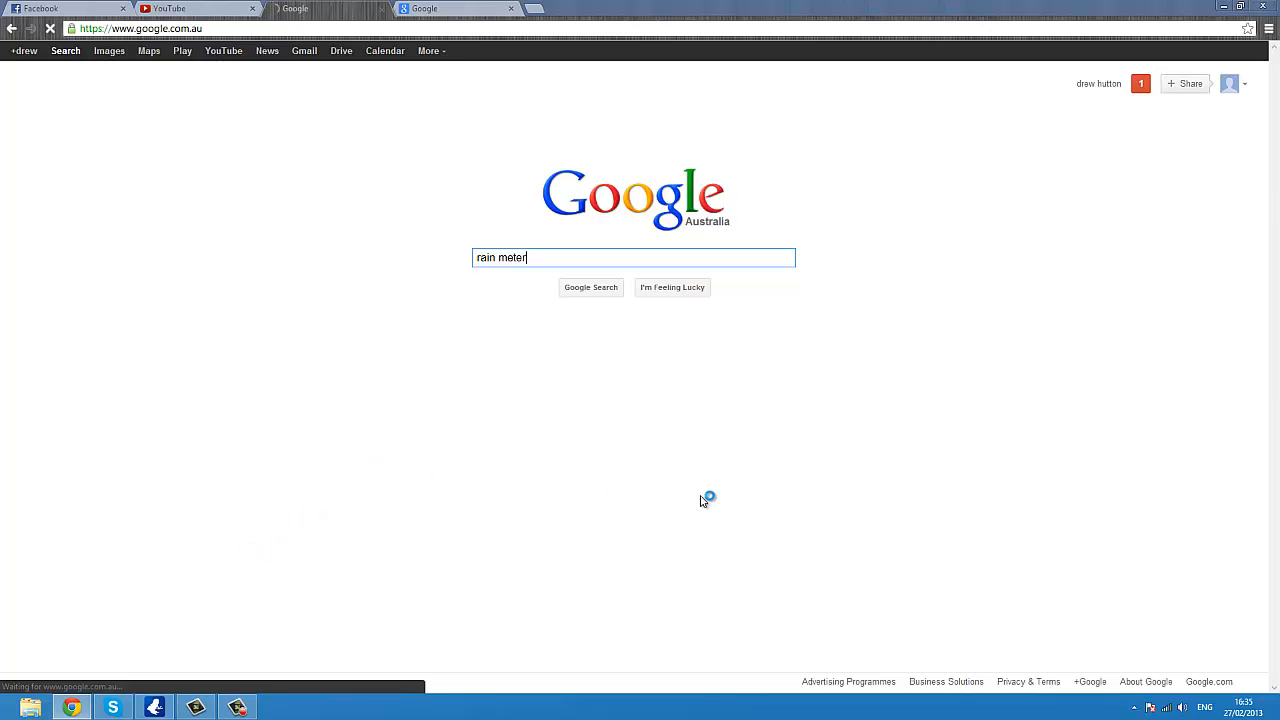
click(590, 288)
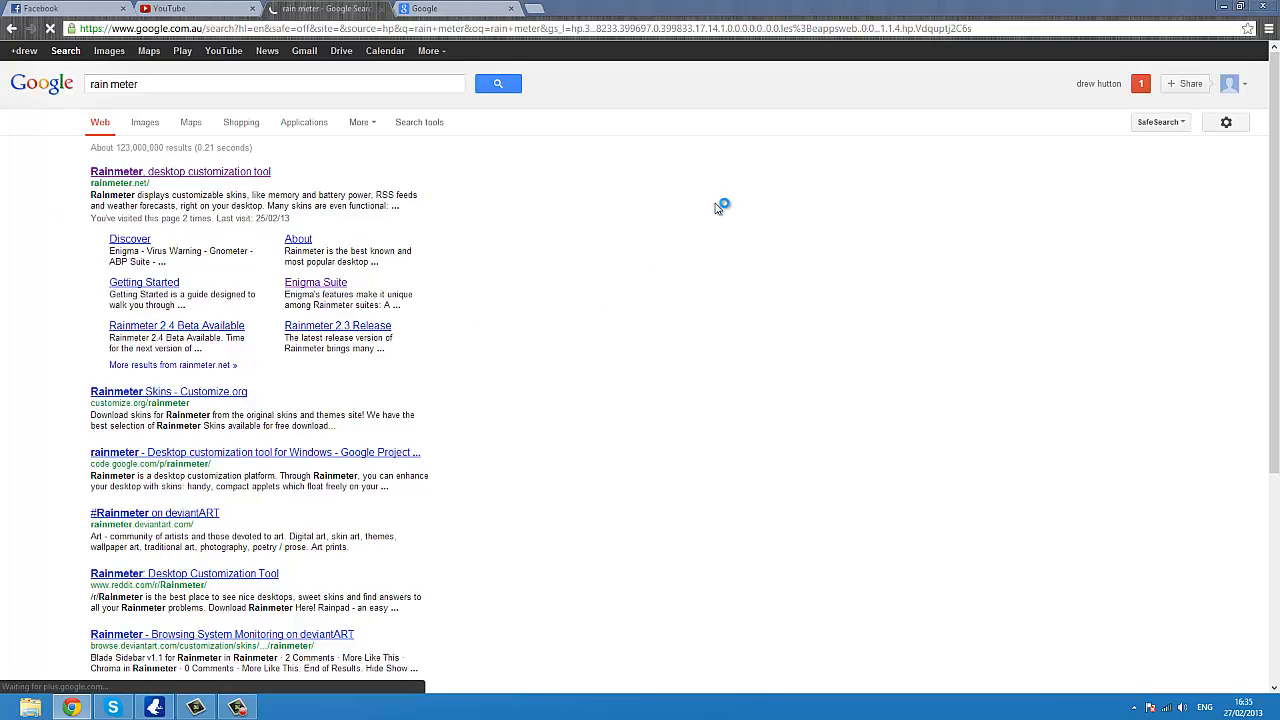
Step: Go to rainmeter.net and bring up the Downloads folder in File Explorer
click(180, 172)
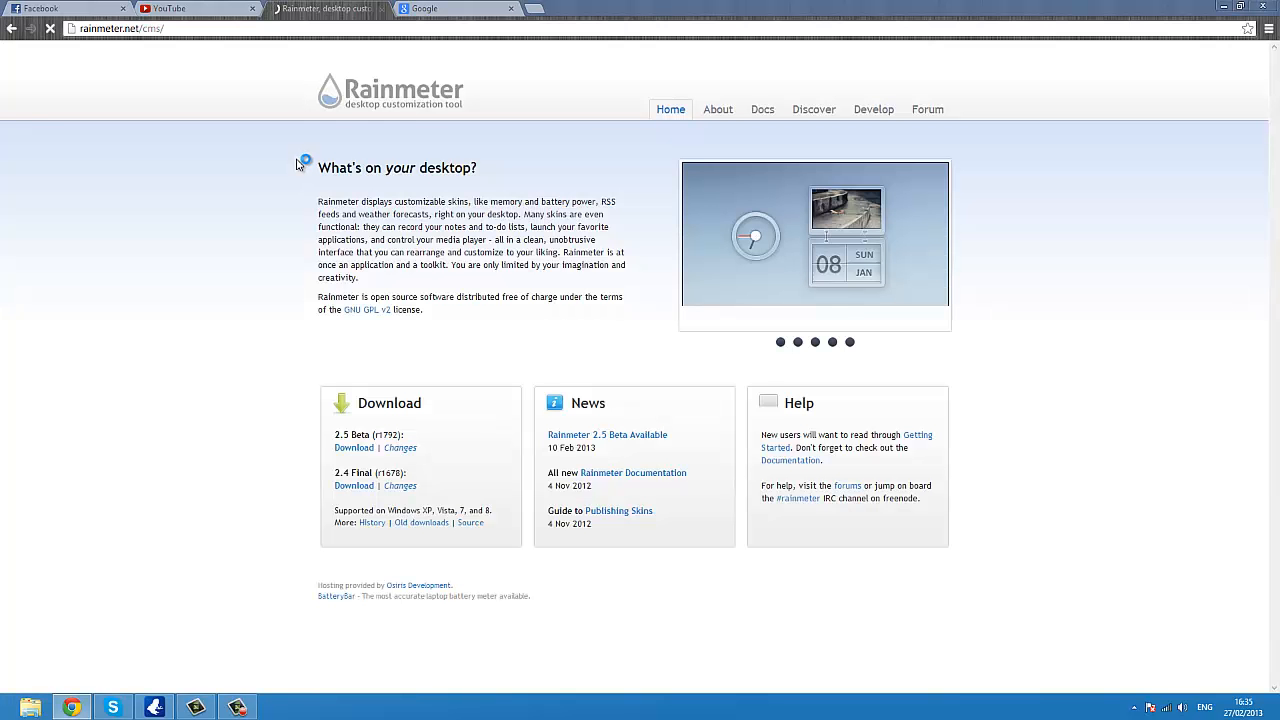
click(352, 448)
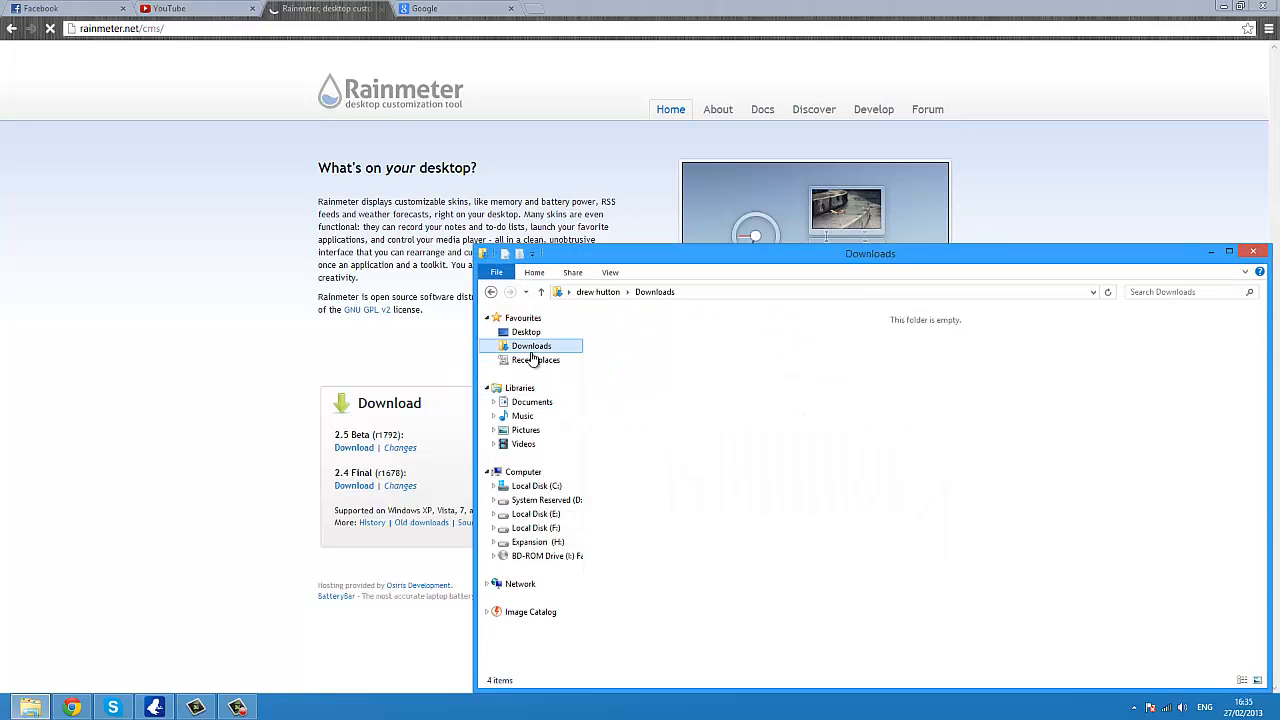
Step: Launch the Rainmeter 2.5 beta installer from the Downloads folder
click(532, 344)
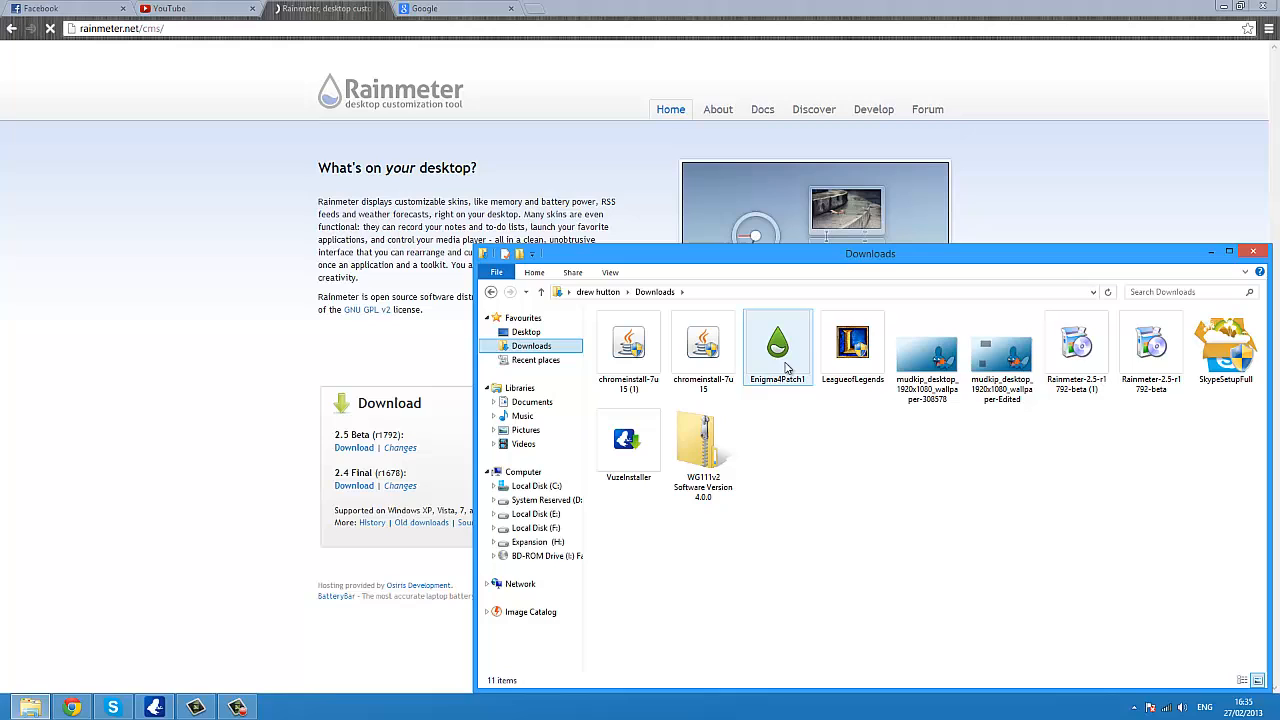
click(1076, 344)
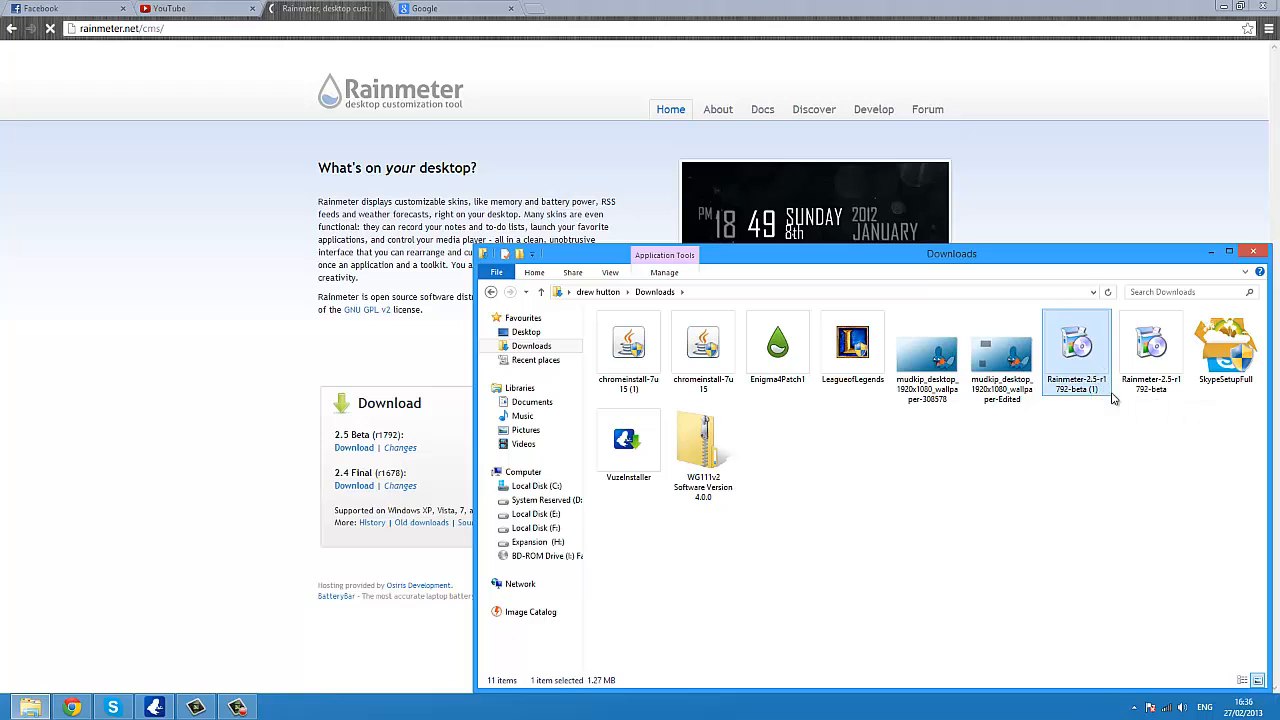
mouse_move(1116, 306)
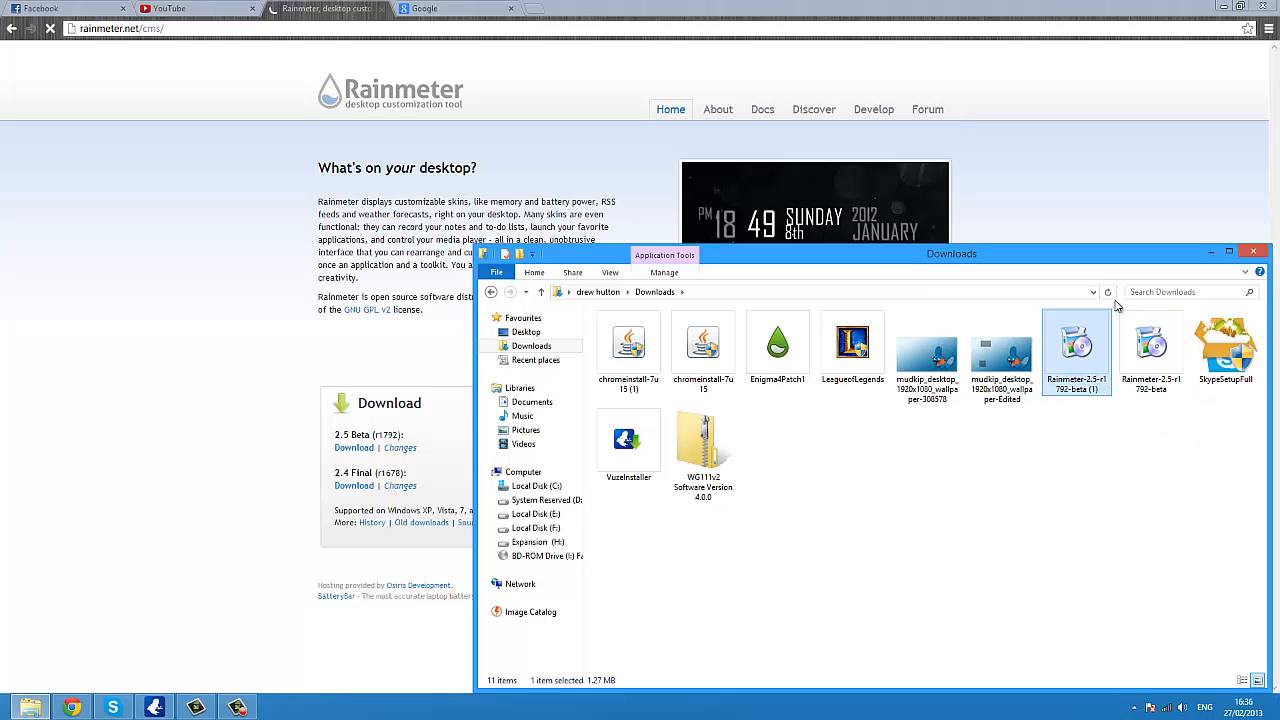
mouse_move(1098, 380)
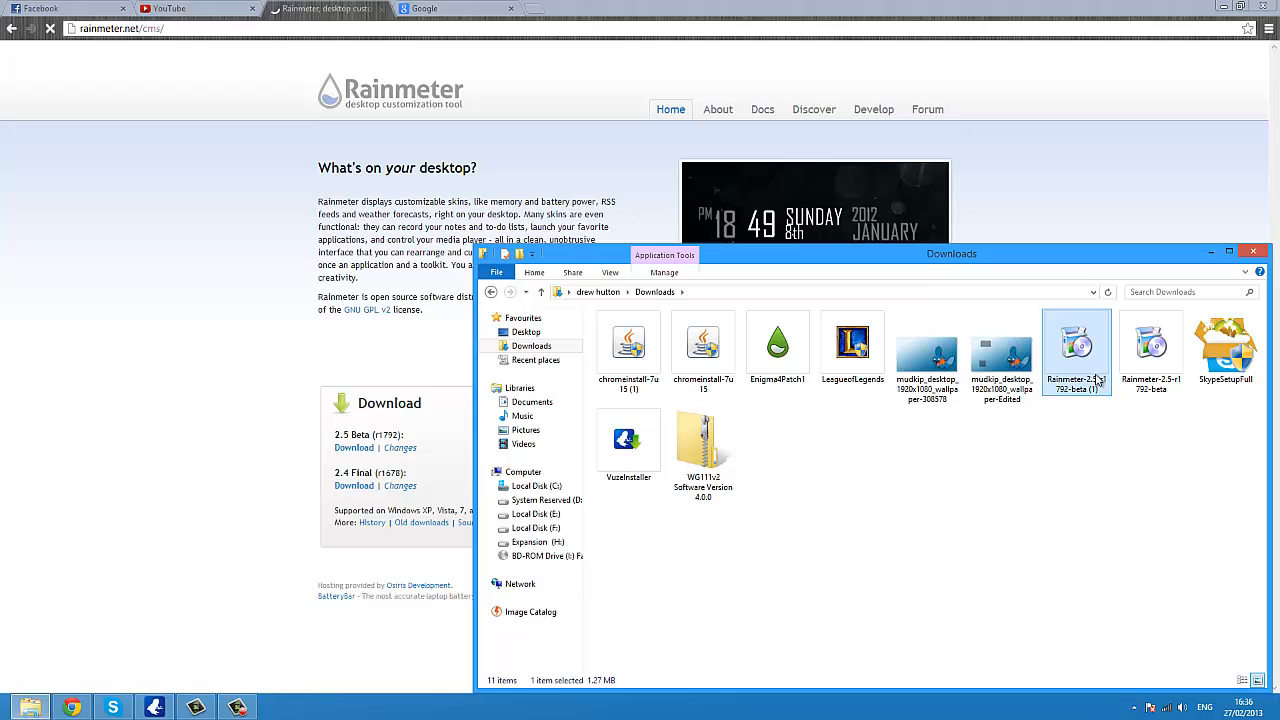
mouse_move(1050, 248)
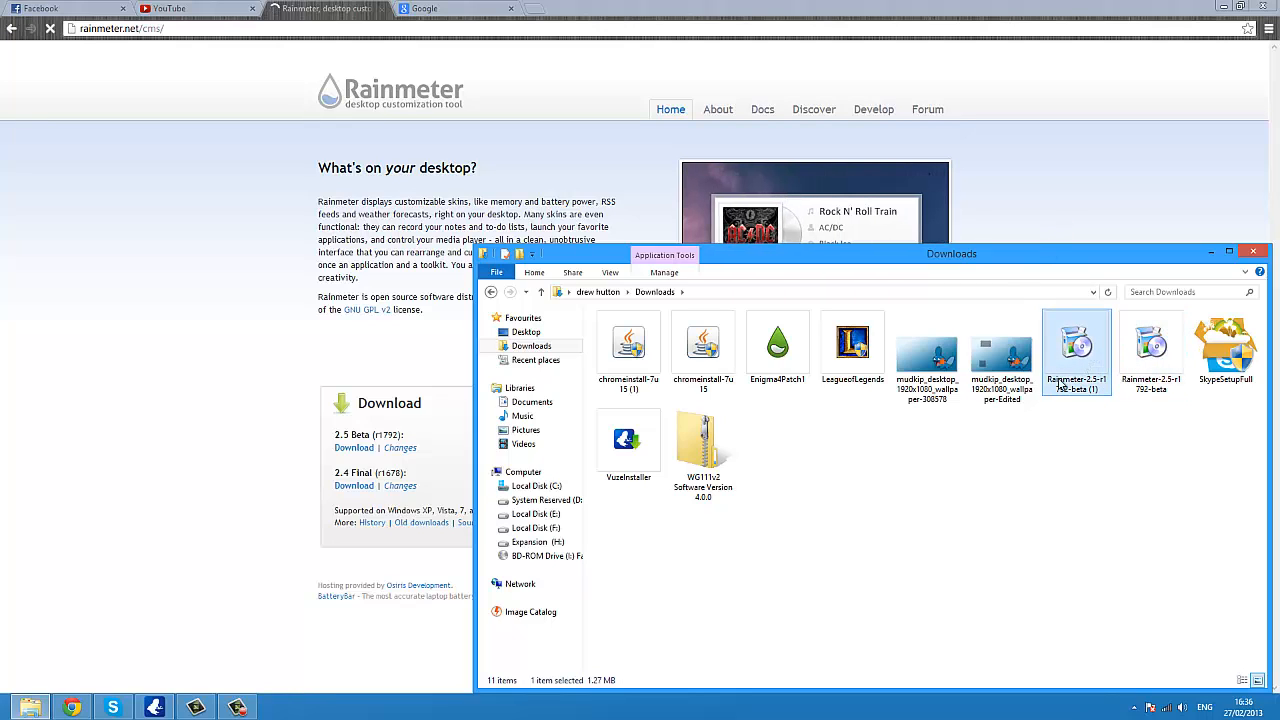
double_click(1076, 350)
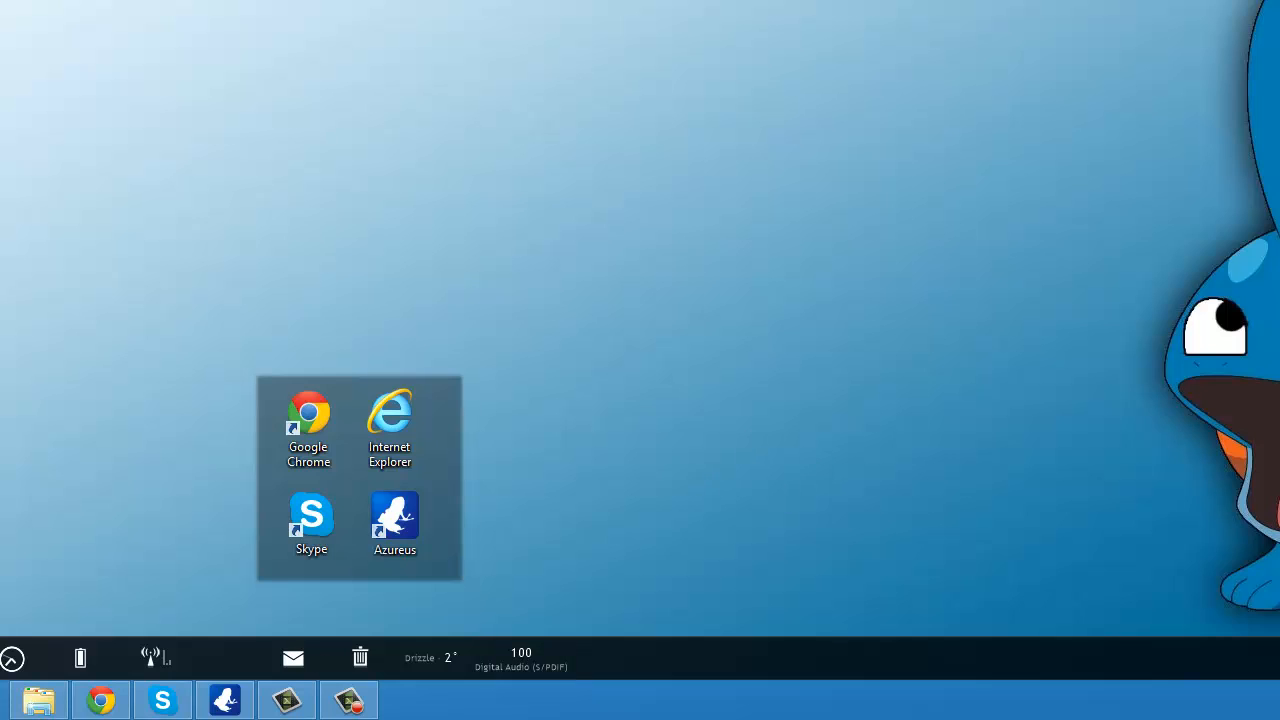
mouse_move(100, 700)
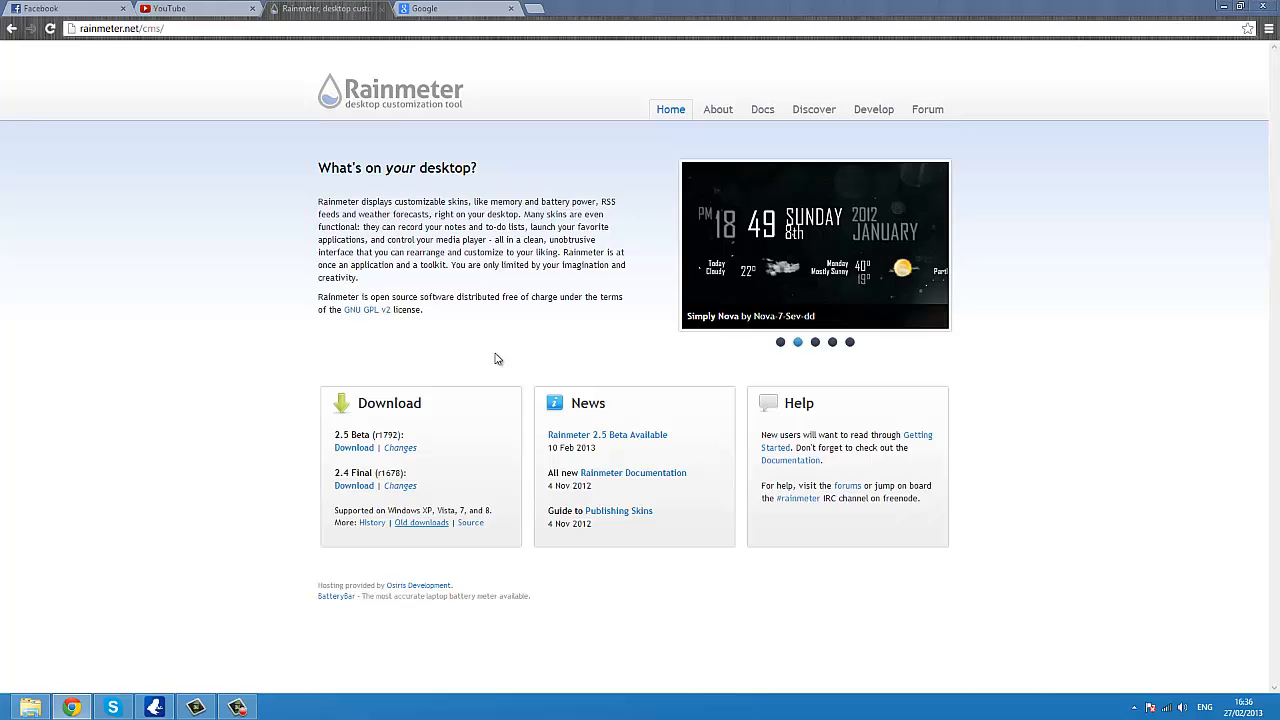
mouse_move(764, 302)
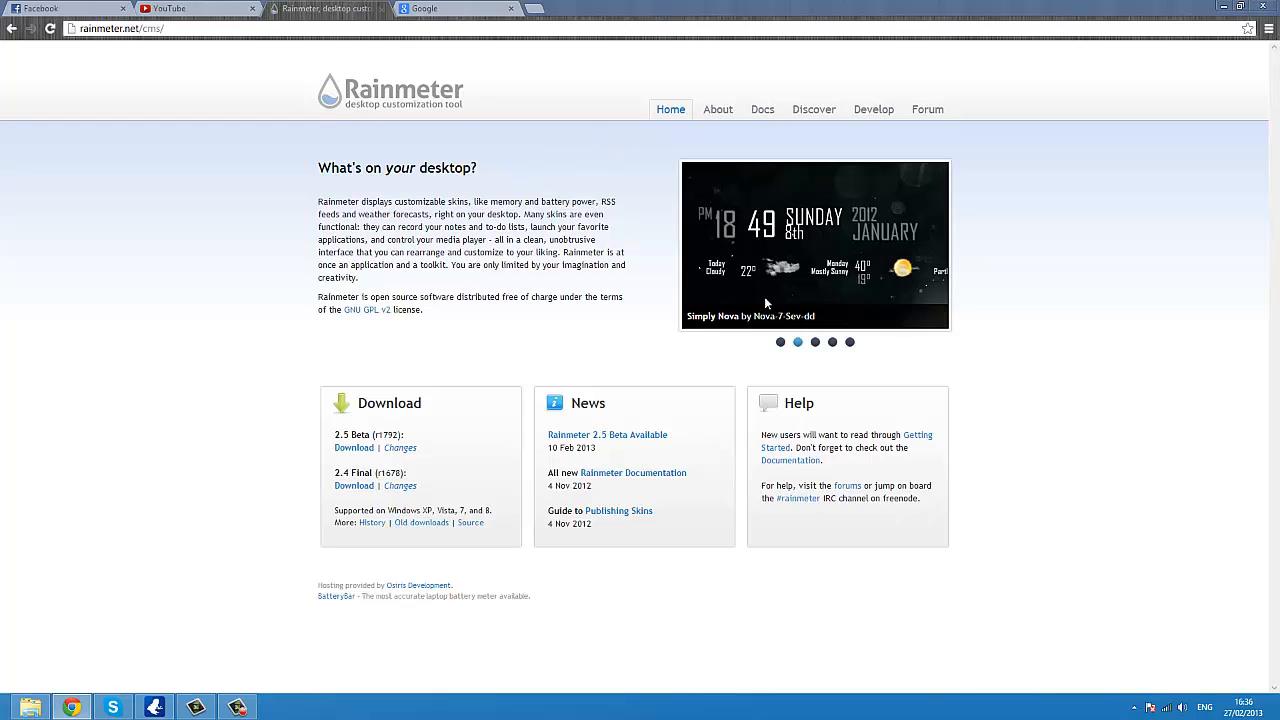
Step: Advance the featured skins showcase through CLM to Enigma
click(832, 342)
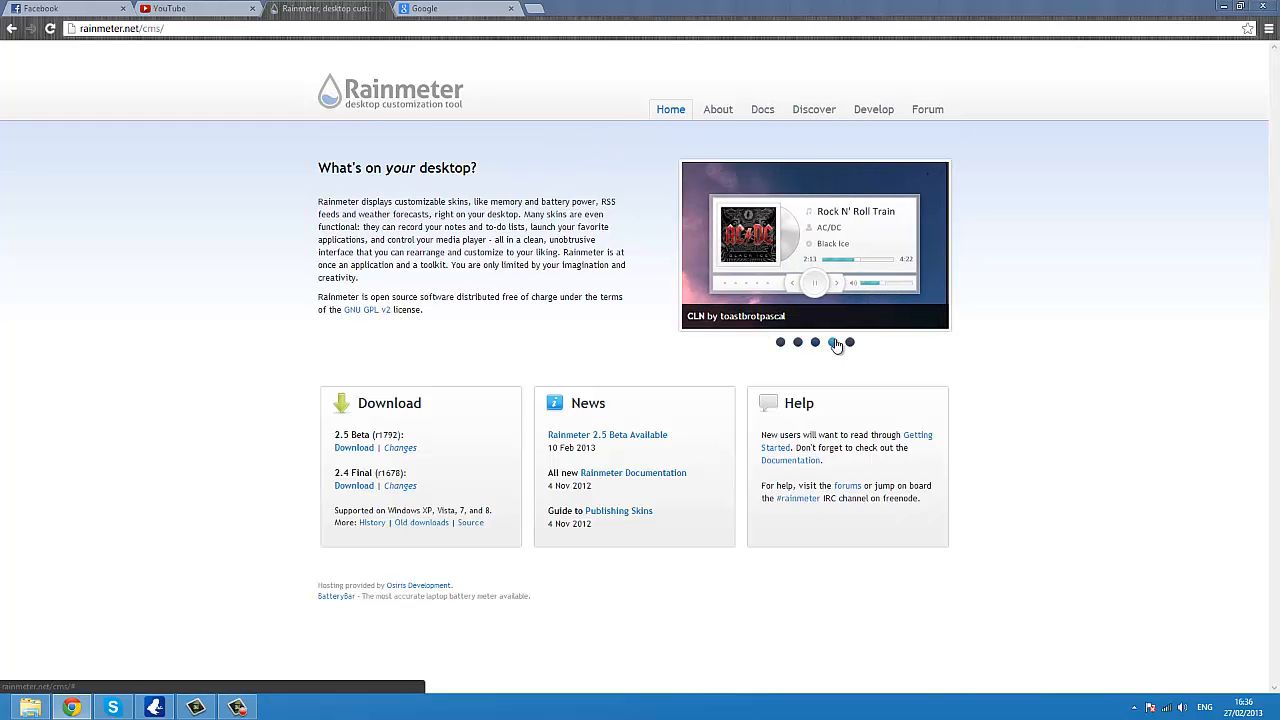
click(850, 342)
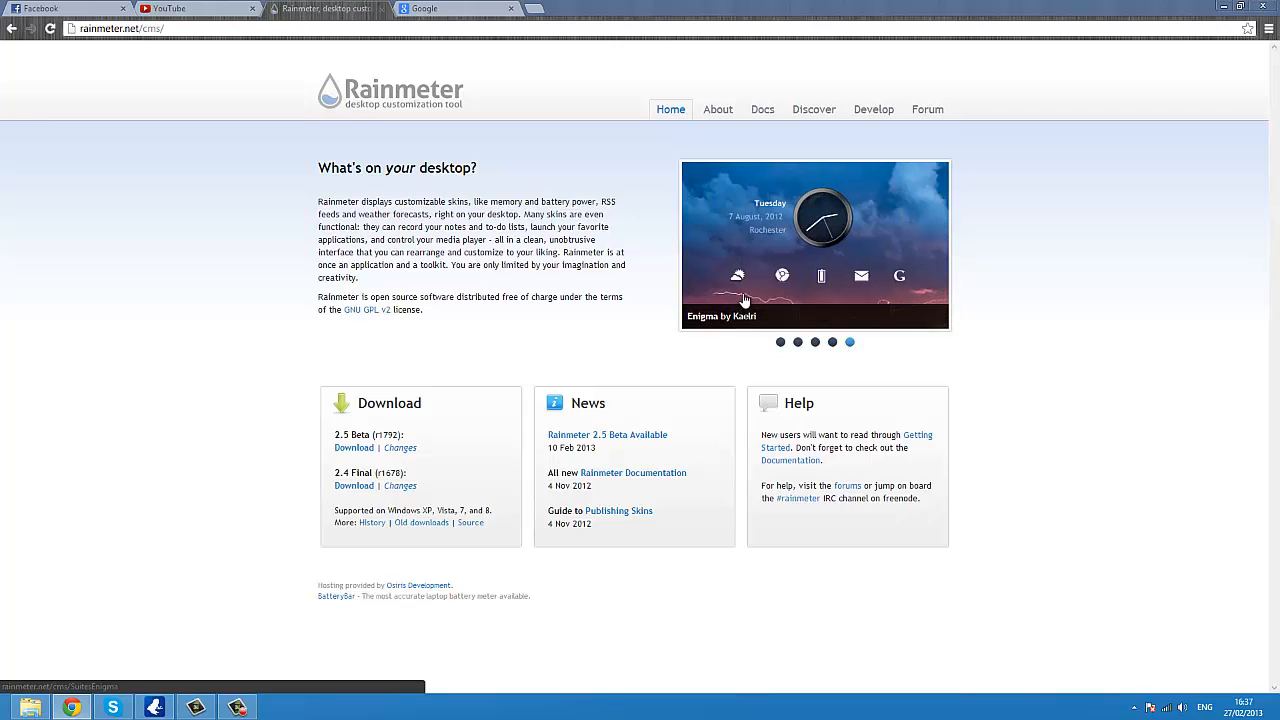
mouse_move(690, 318)
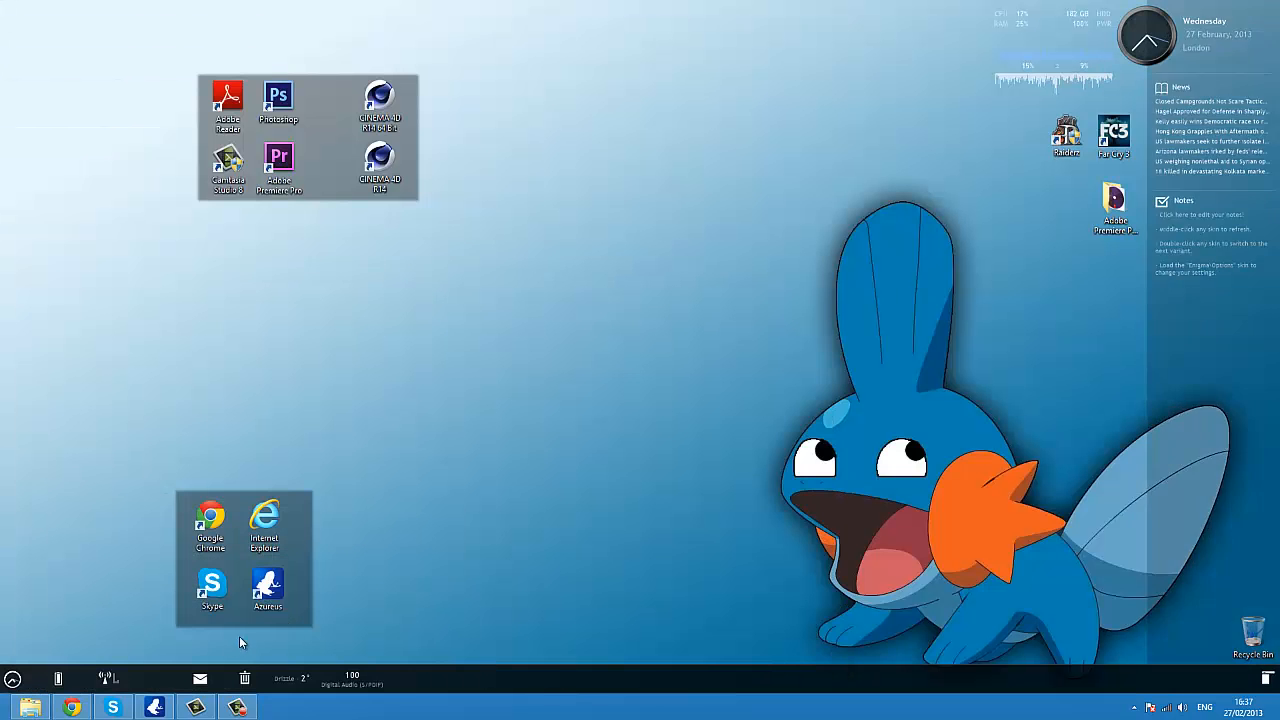
mouse_move(636, 476)
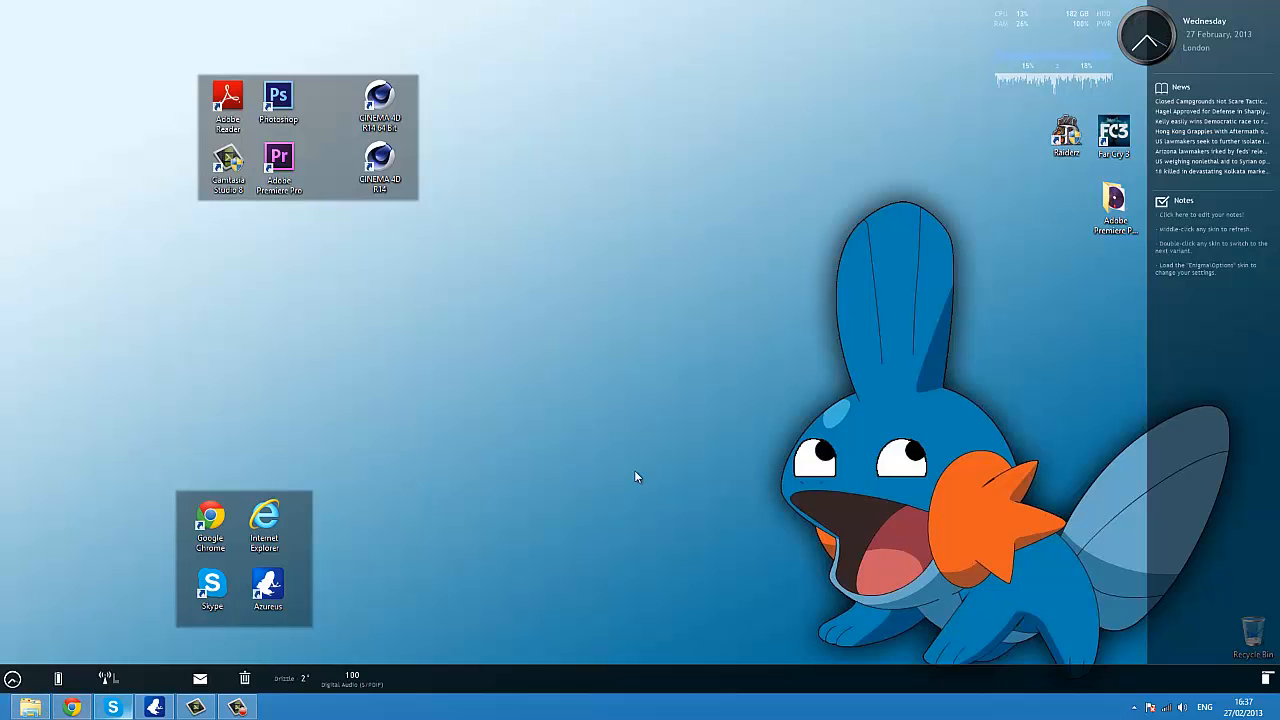
mouse_move(1190, 370)
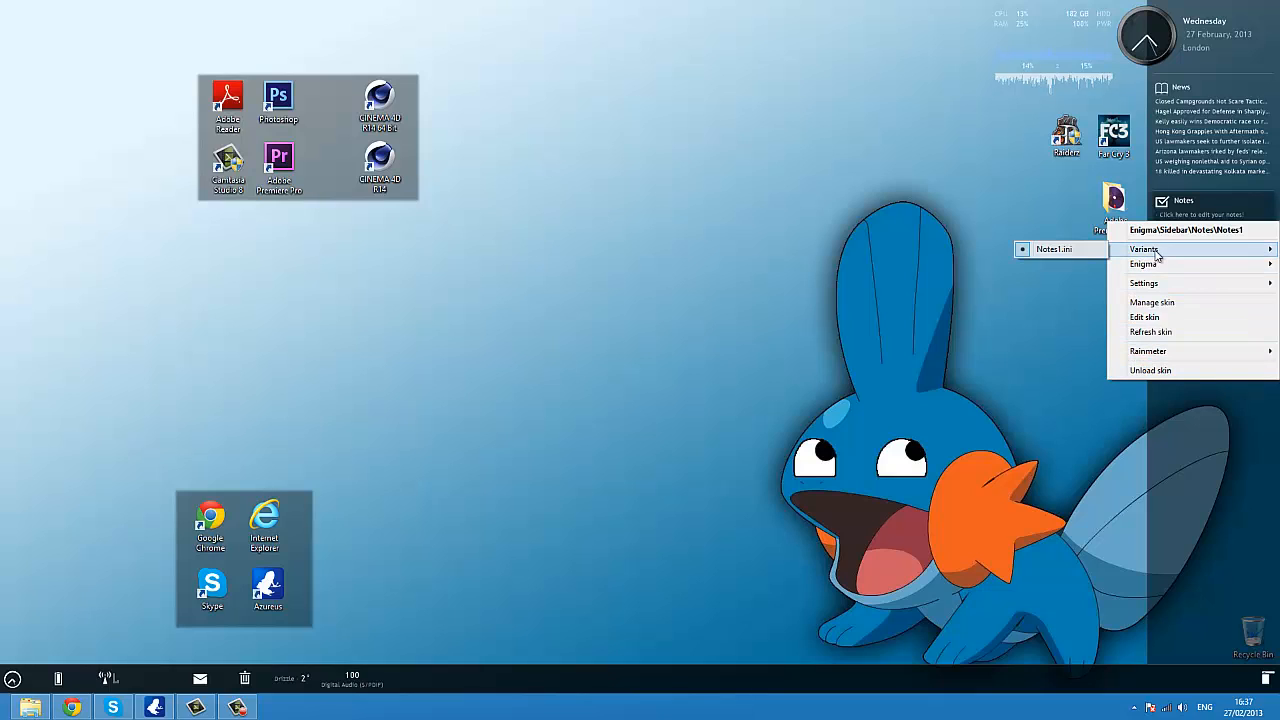
mouse_move(1148, 352)
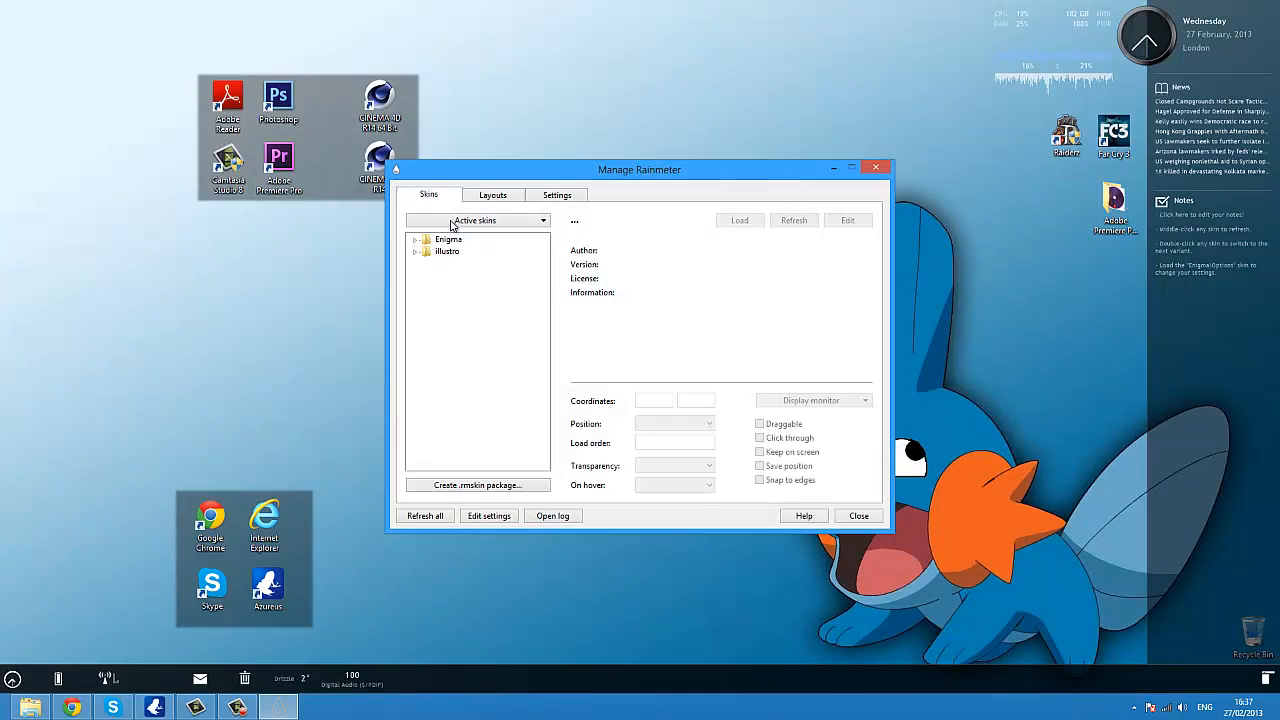
Step: Expand the Enigma collection to show Options, Sidebar and Taskbar
click(416, 240)
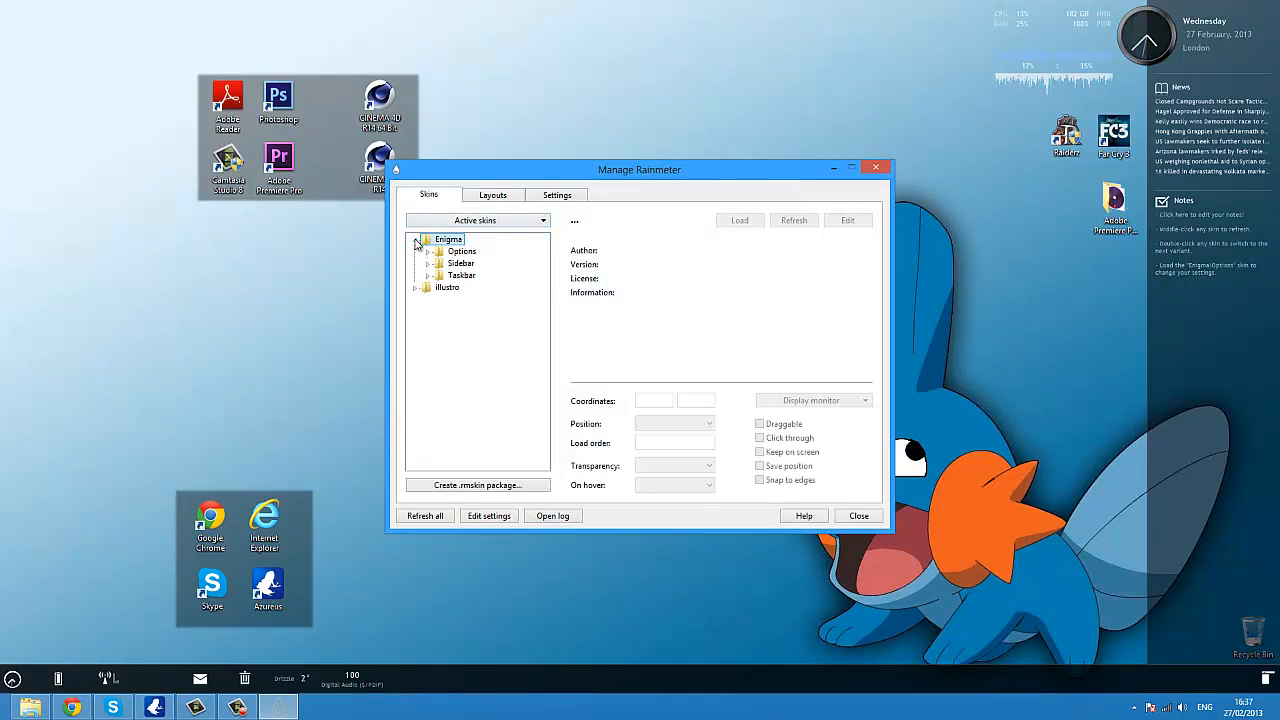
click(478, 220)
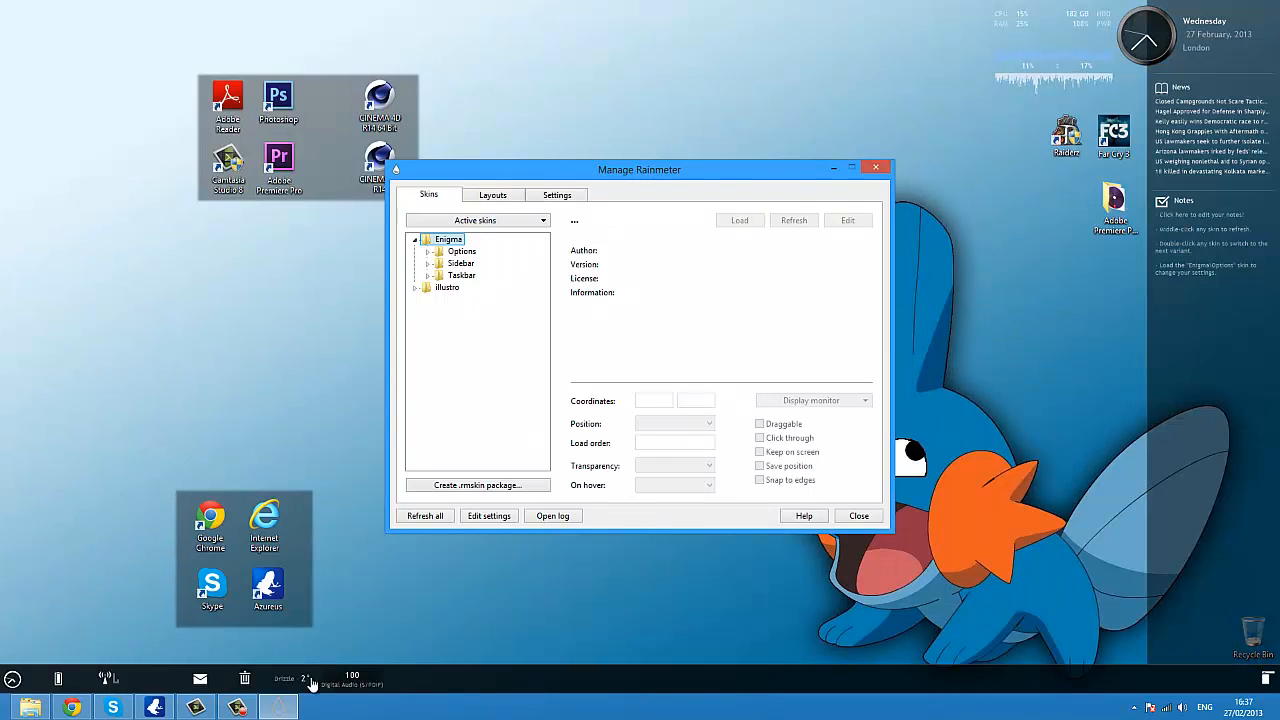
mouse_move(462, 582)
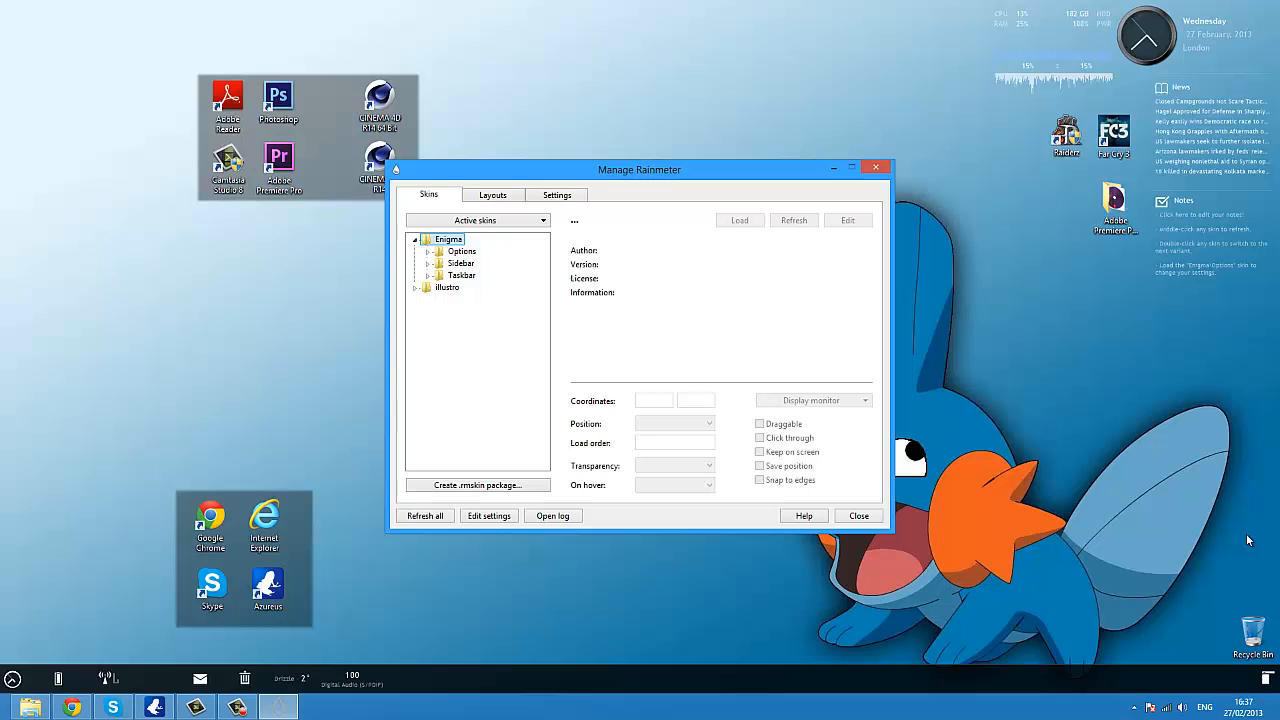
mouse_move(1088, 418)
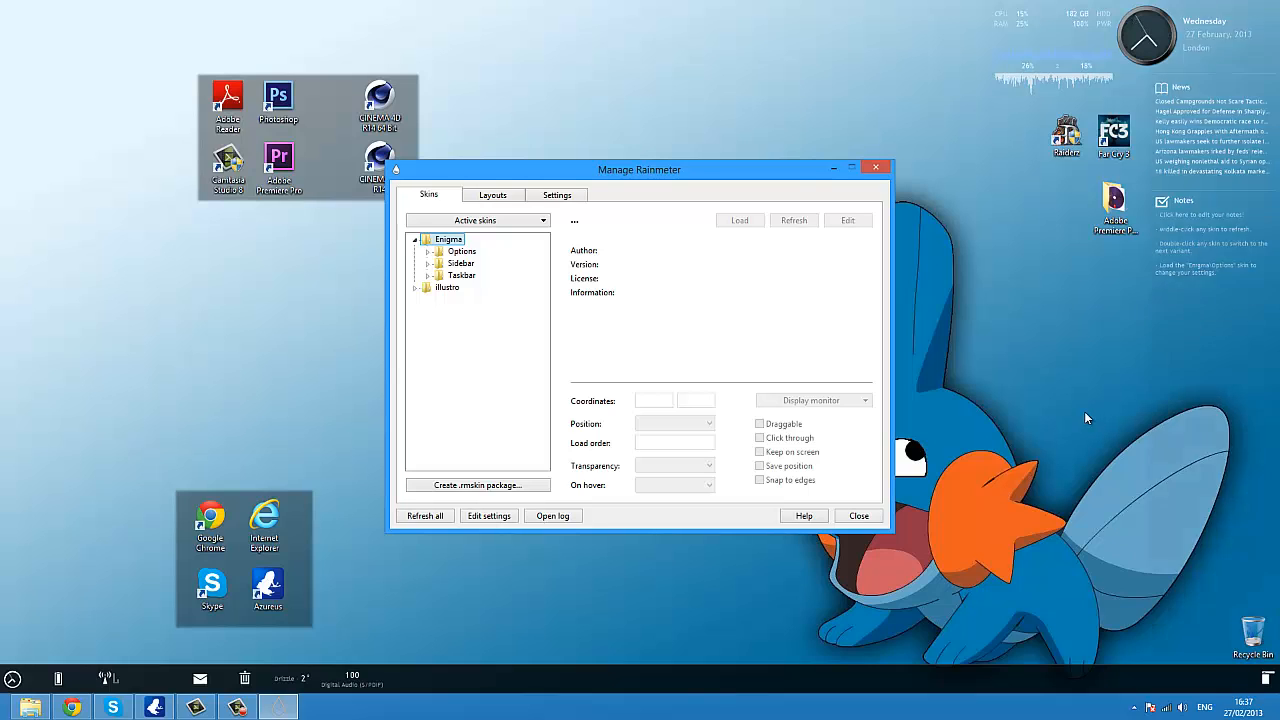
mouse_move(1056, 428)
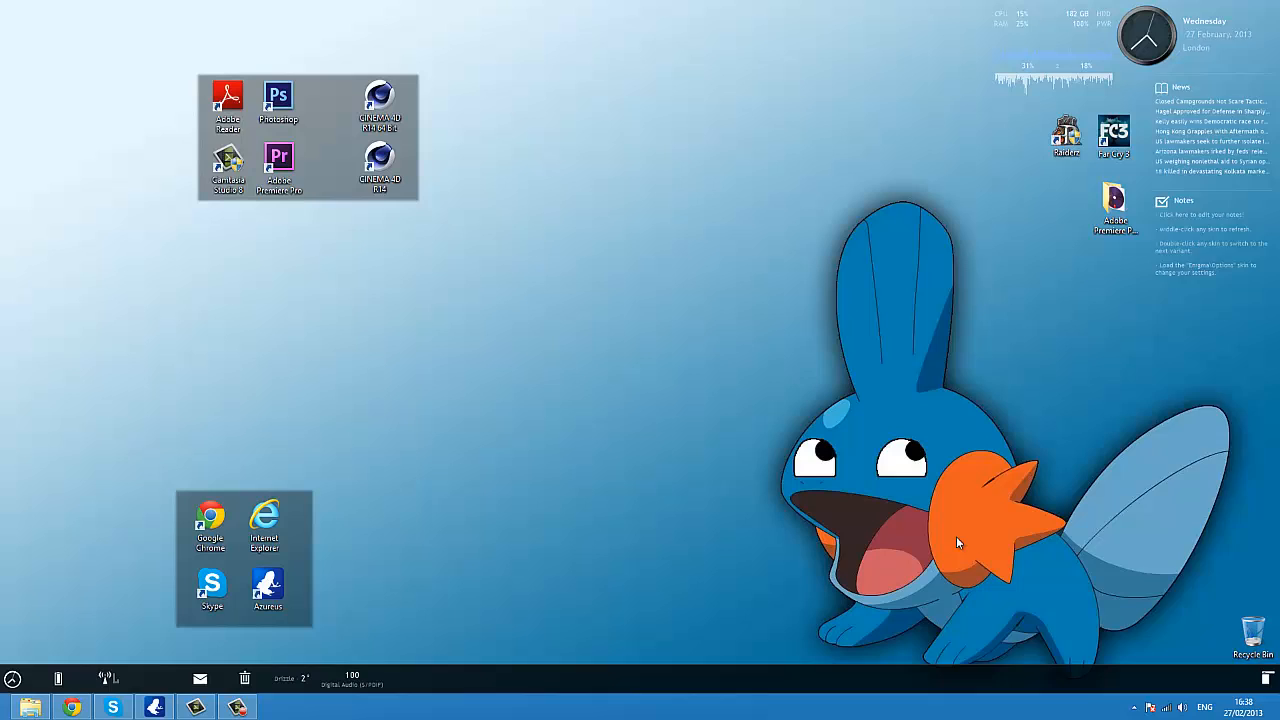
Step: Browse the lower sidebar skin's menu to Enigma > Sidebar > Notes
right_click(956, 544)
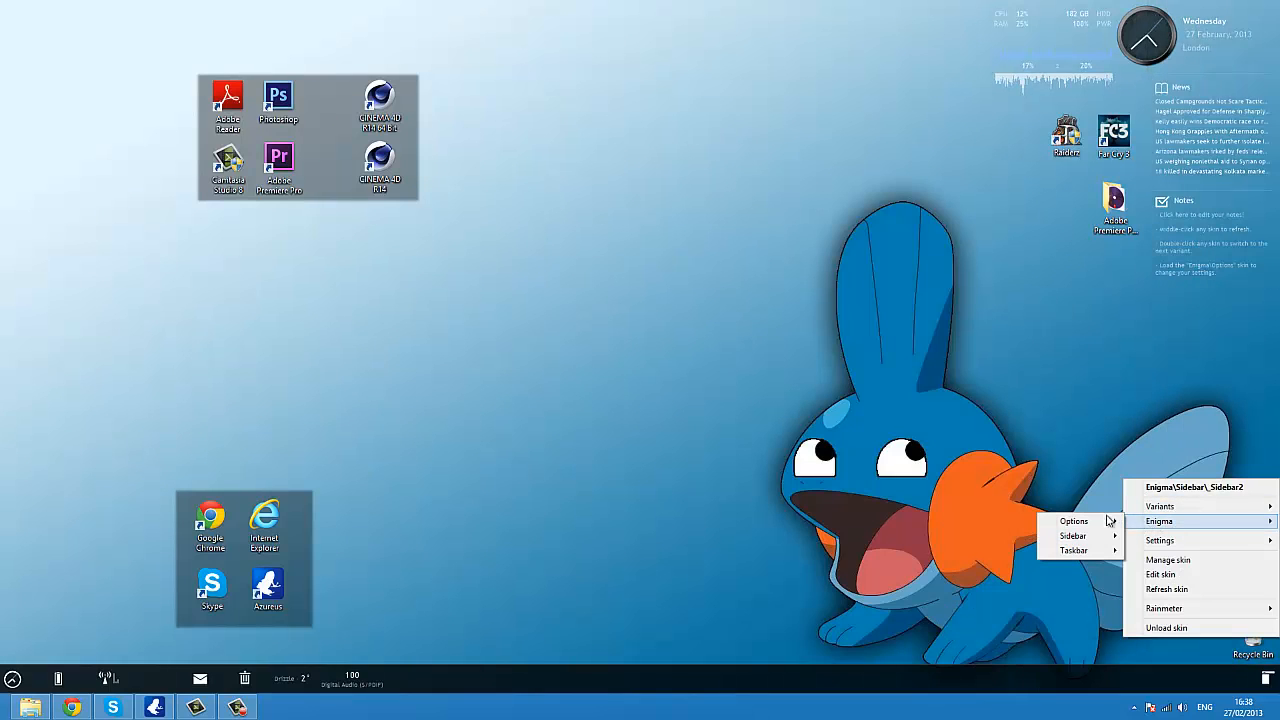
mouse_move(1160, 506)
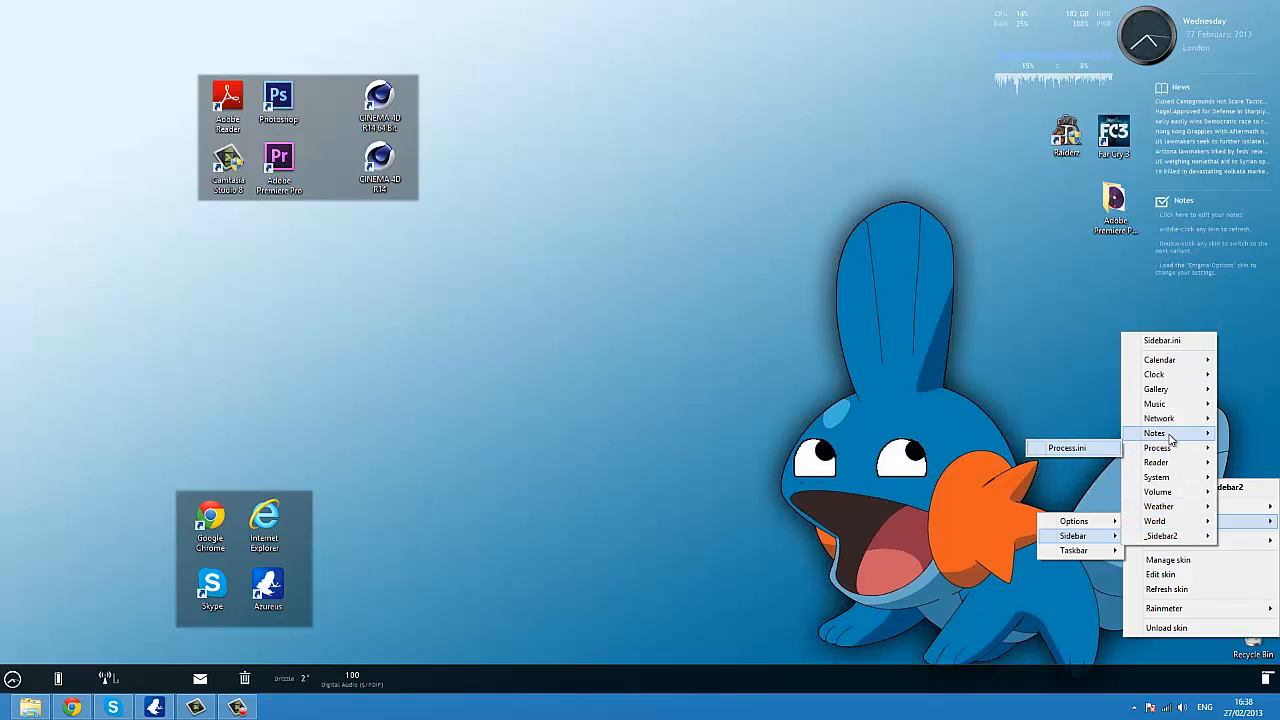
click(1156, 432)
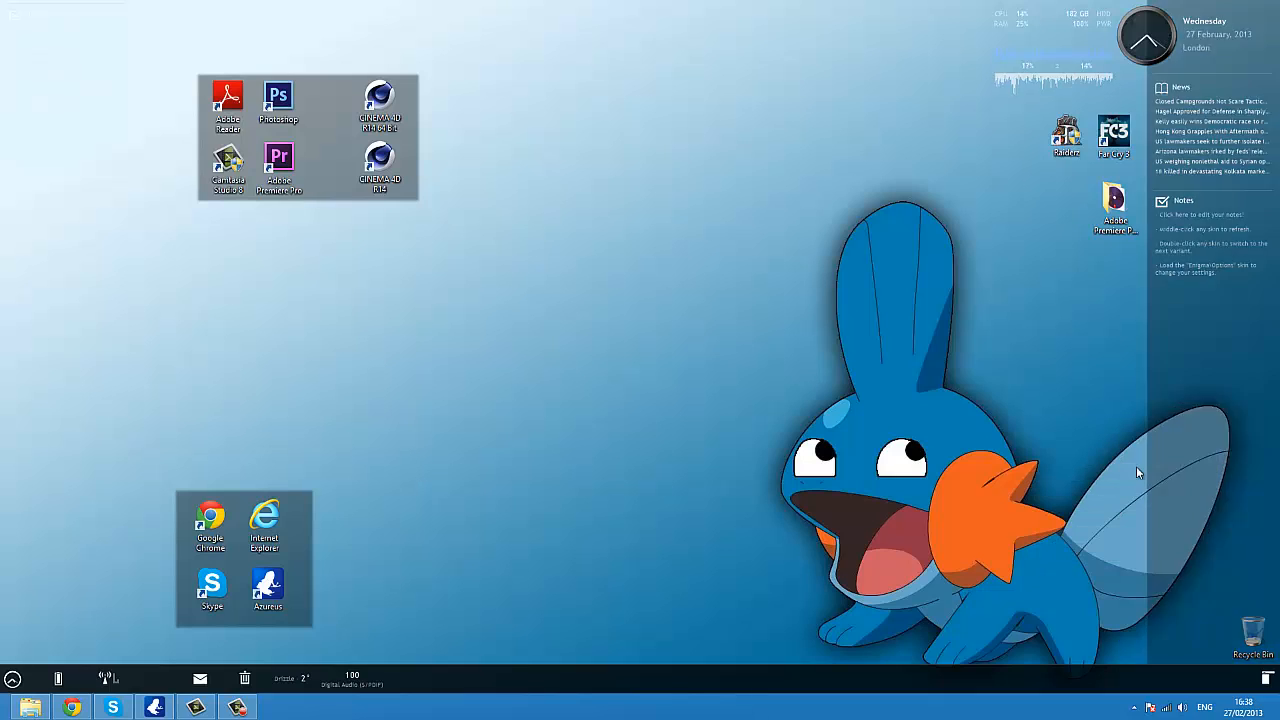
mouse_move(1216, 308)
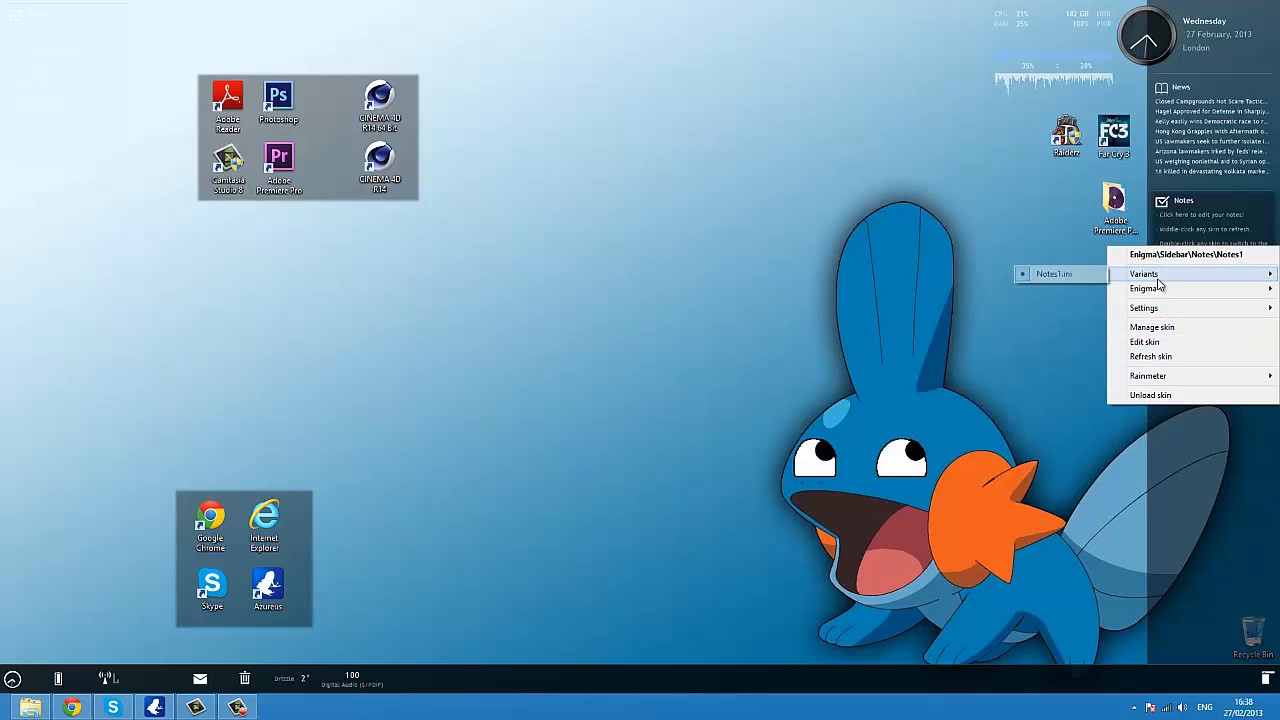
mouse_move(1144, 288)
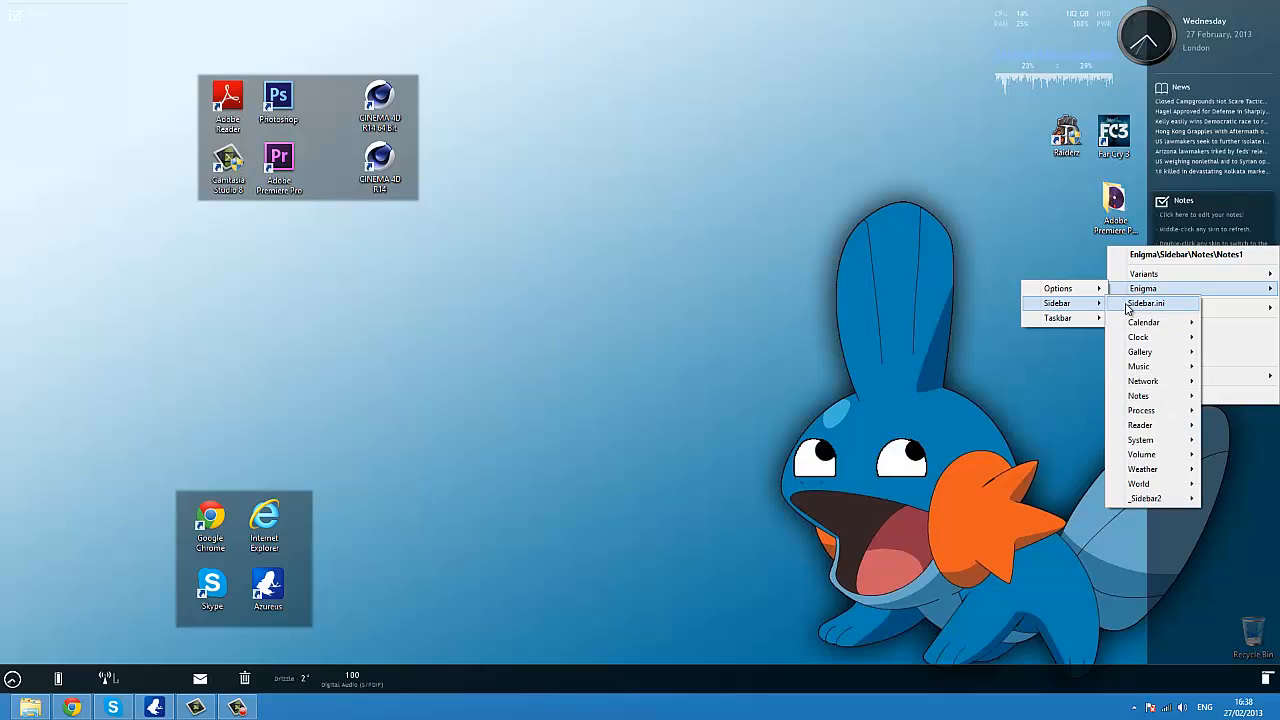
mouse_move(1144, 498)
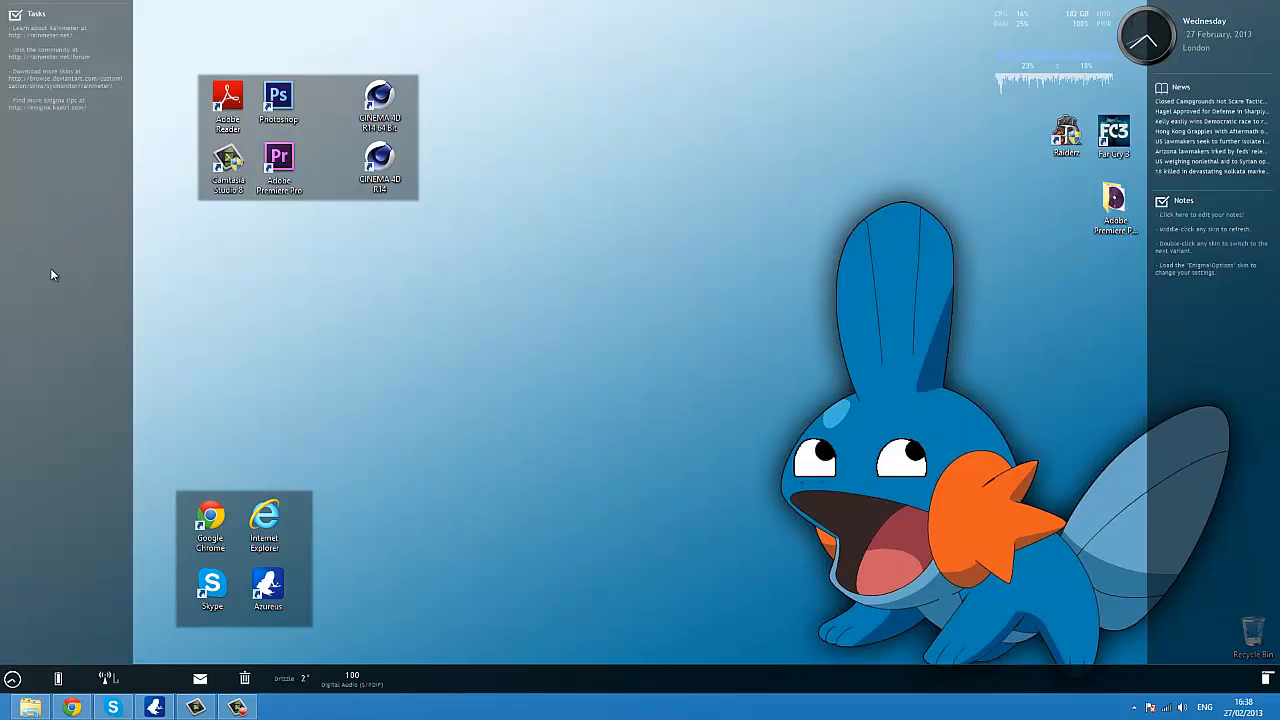
mouse_move(136, 250)
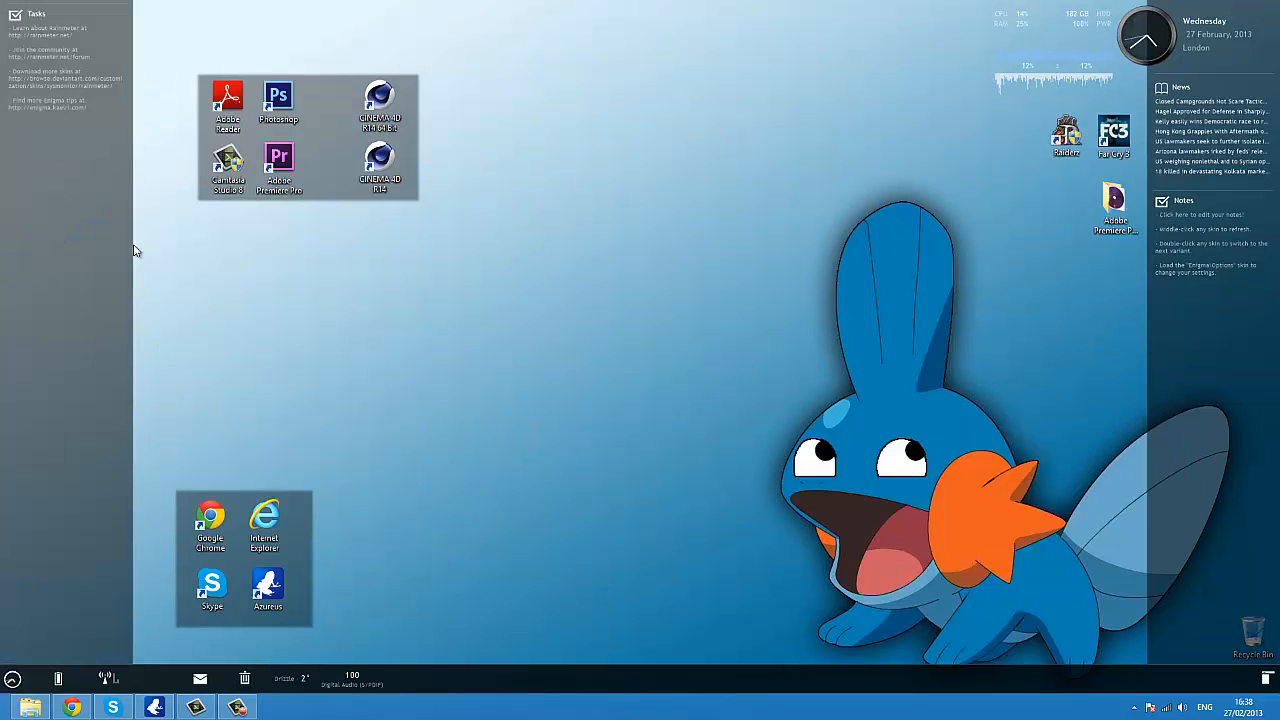
mouse_move(82, 152)
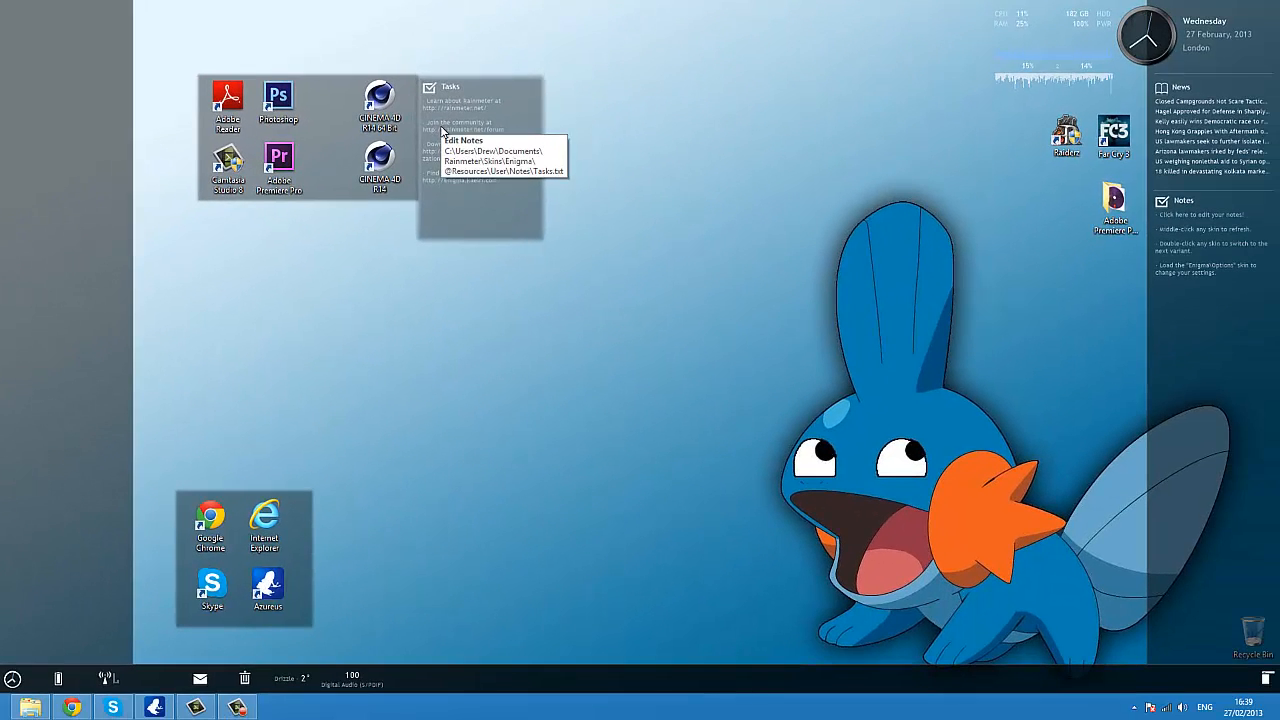
mouse_move(330, 144)
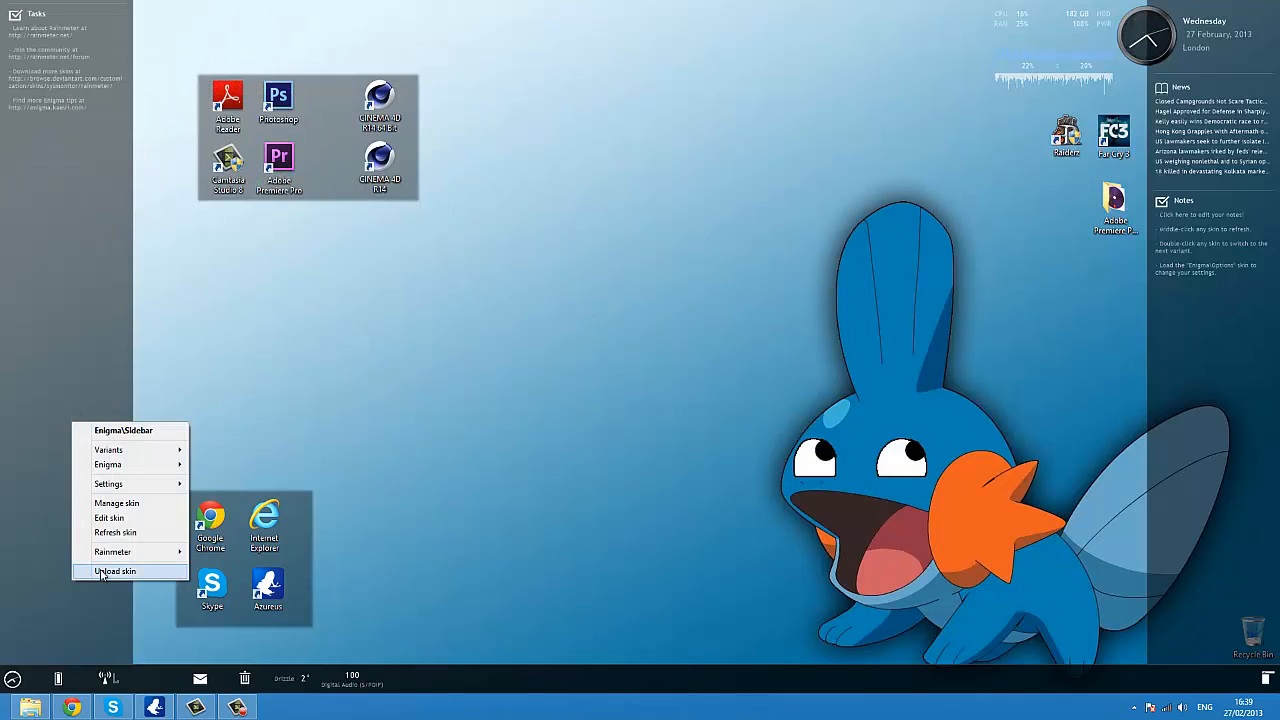
Step: Unload the left-hand Enigma sidebar and its Tasks notes skin
click(116, 572)
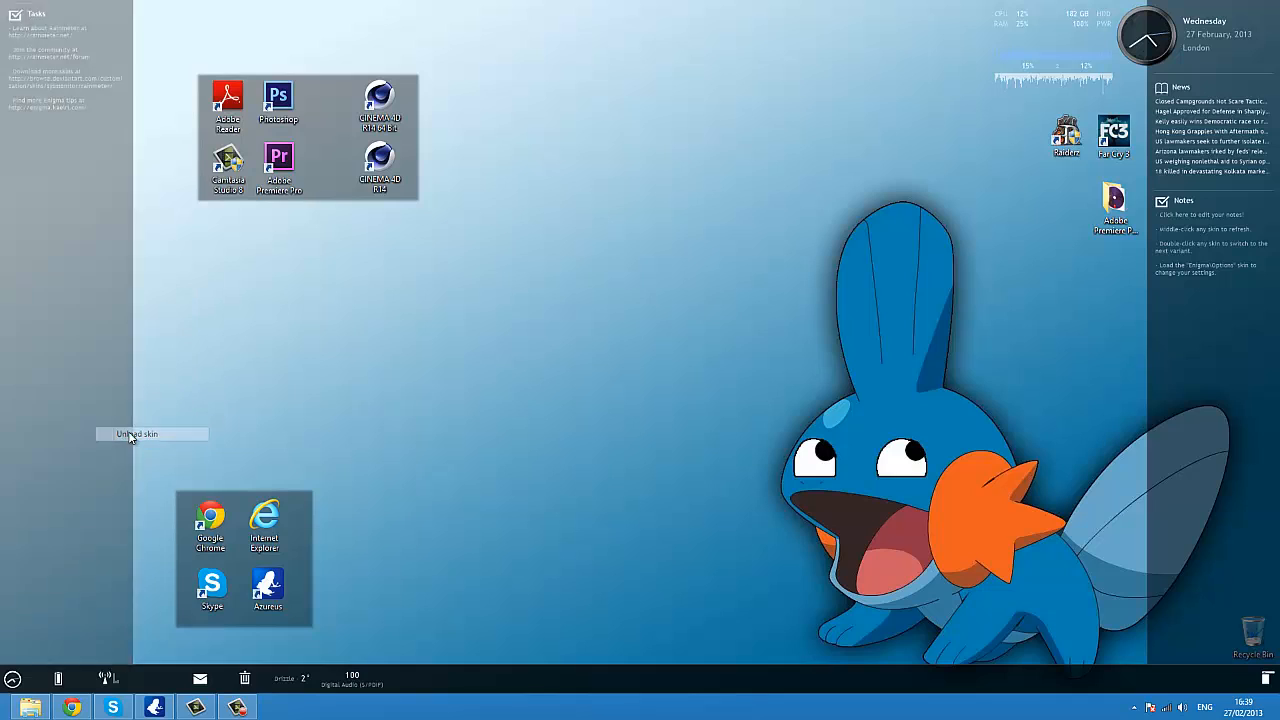
right_click(130, 434)
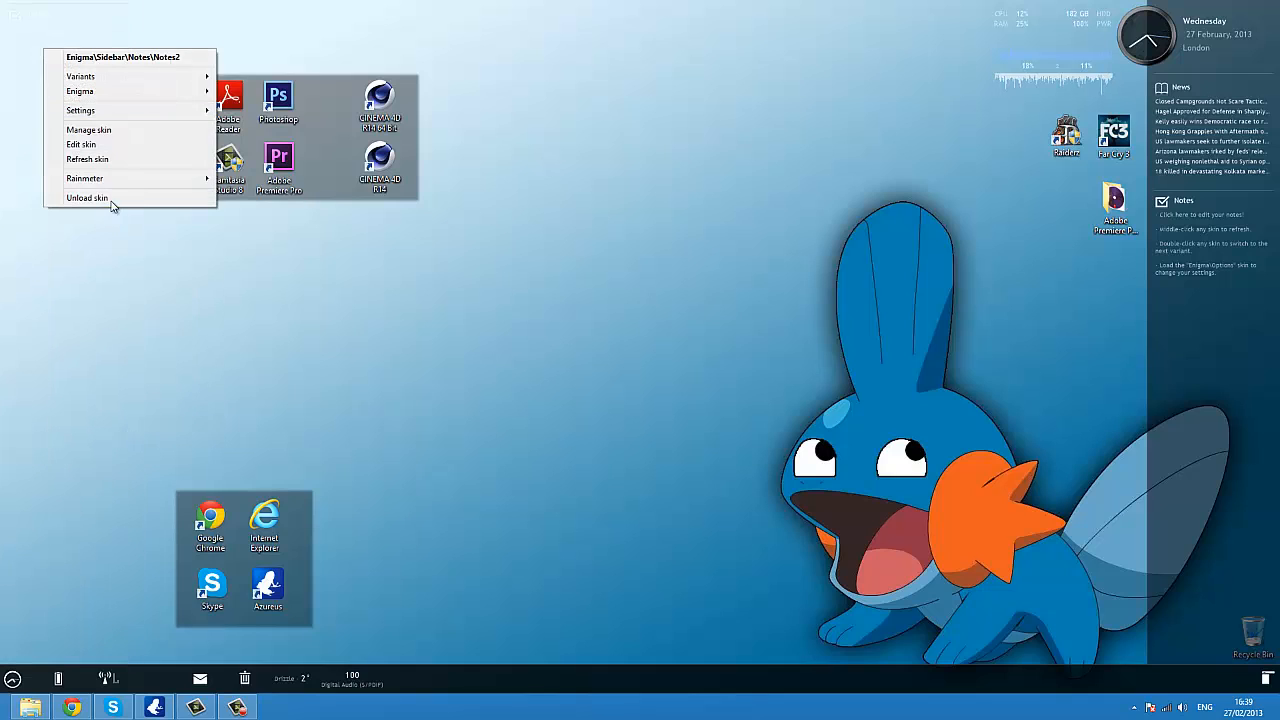
click(88, 198)
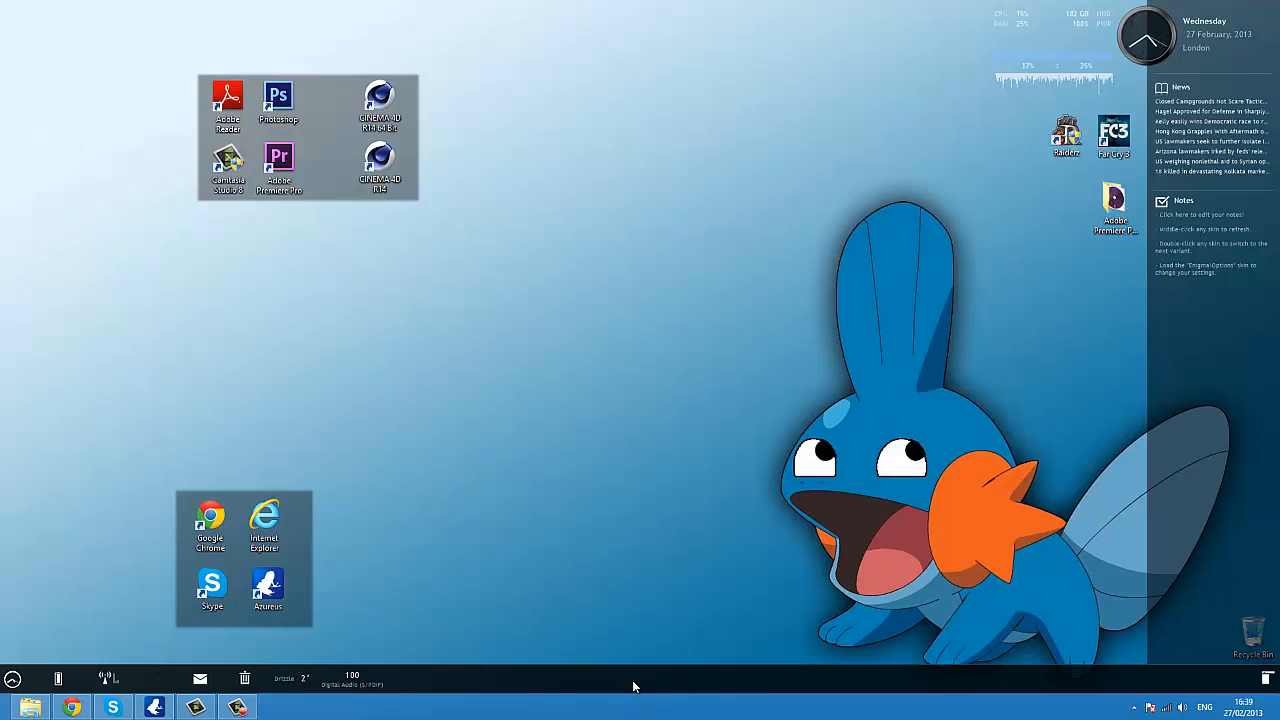
right_click(632, 686)
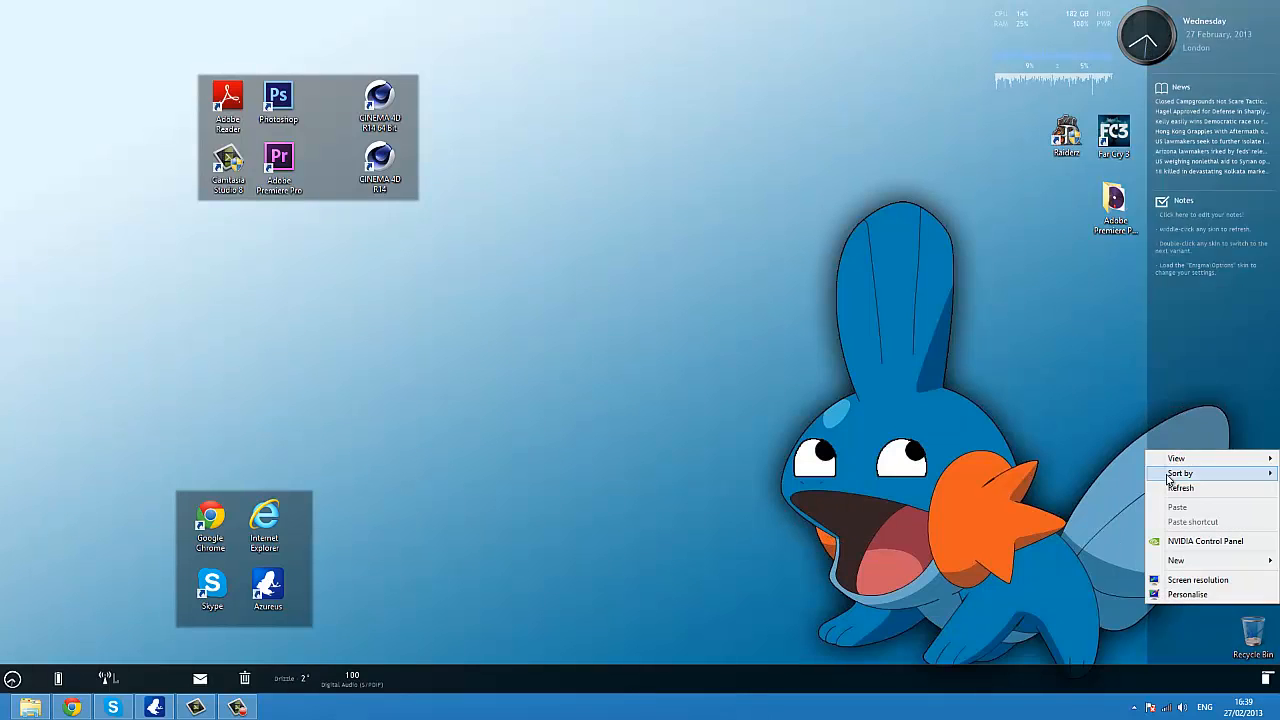
click(900, 566)
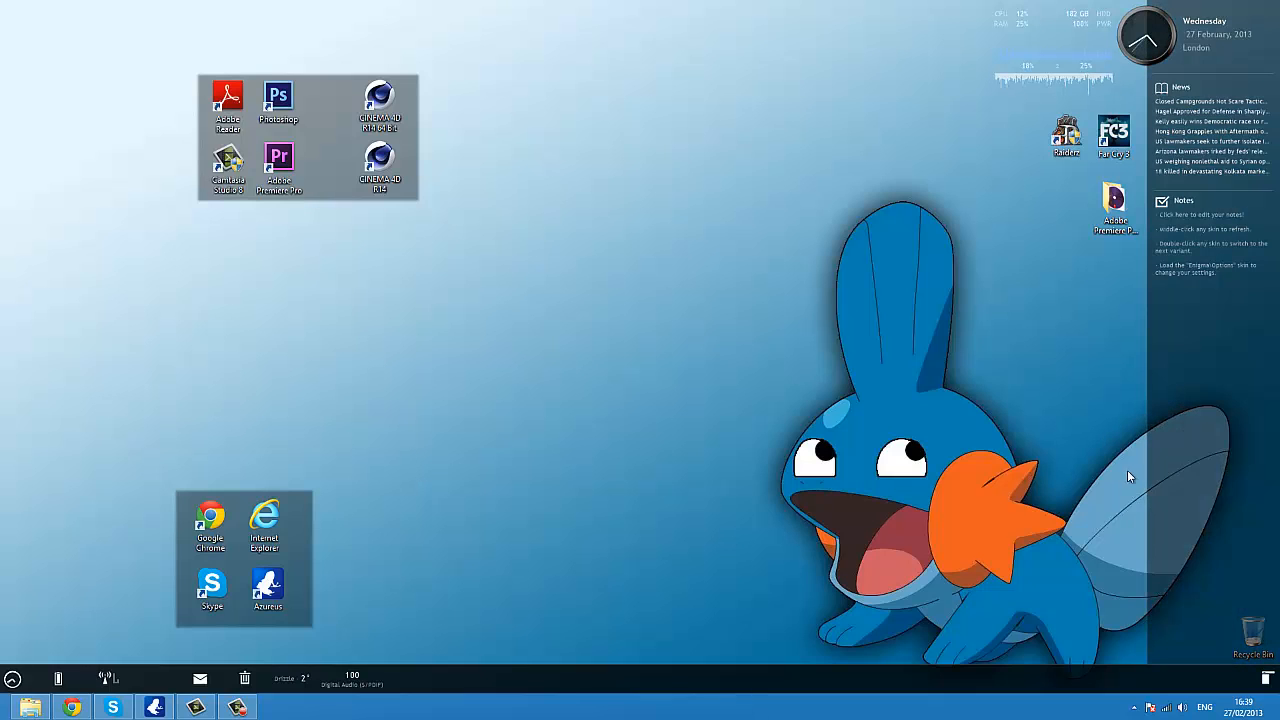
right_click(1128, 476)
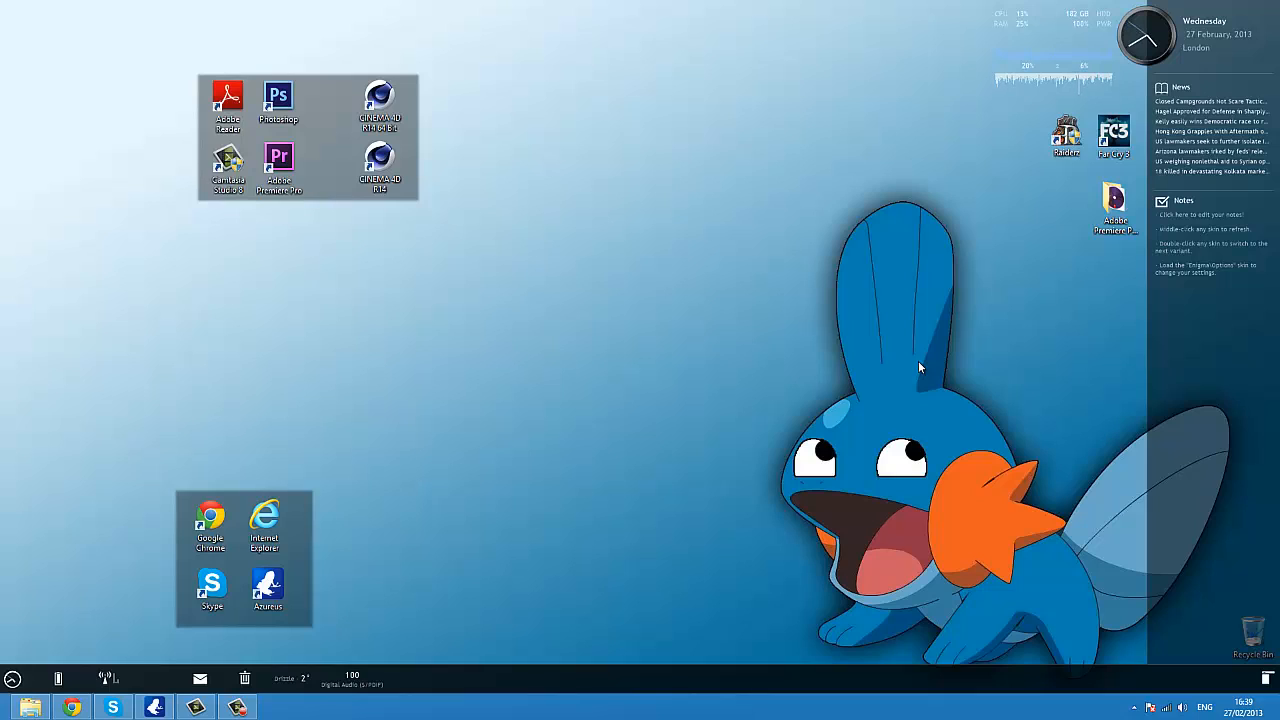
mouse_move(912, 294)
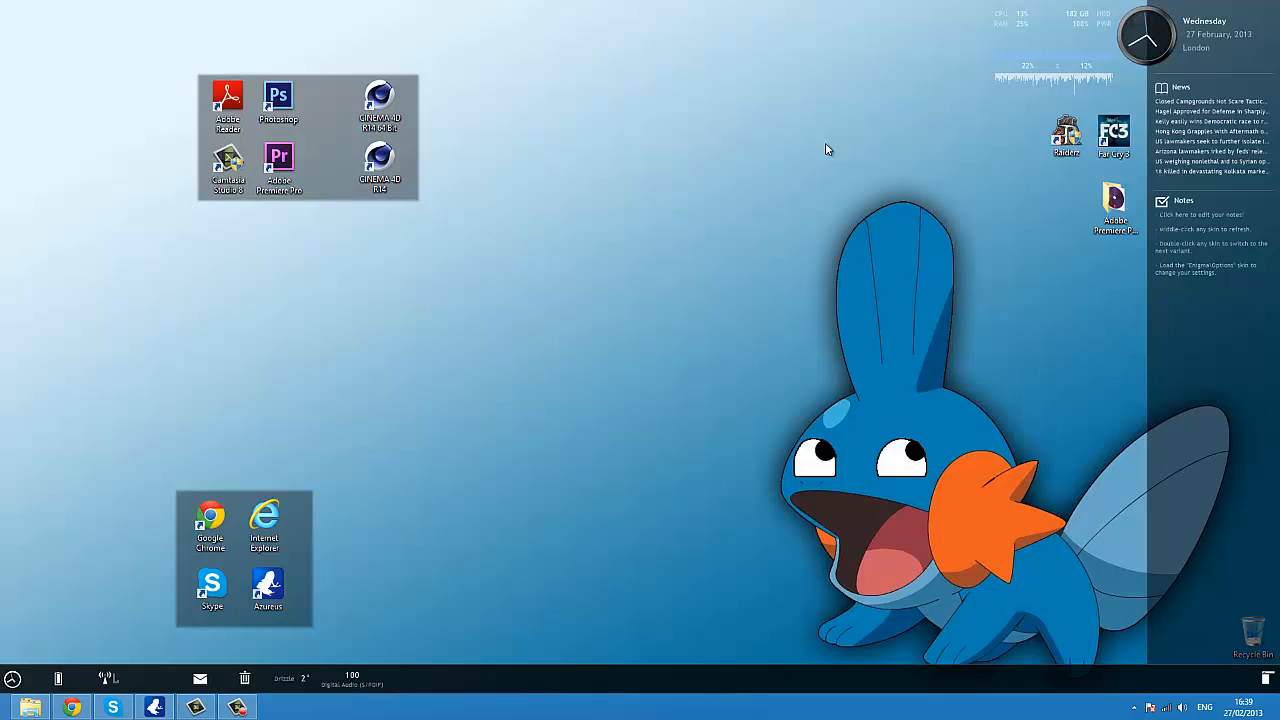
mouse_move(1210, 418)
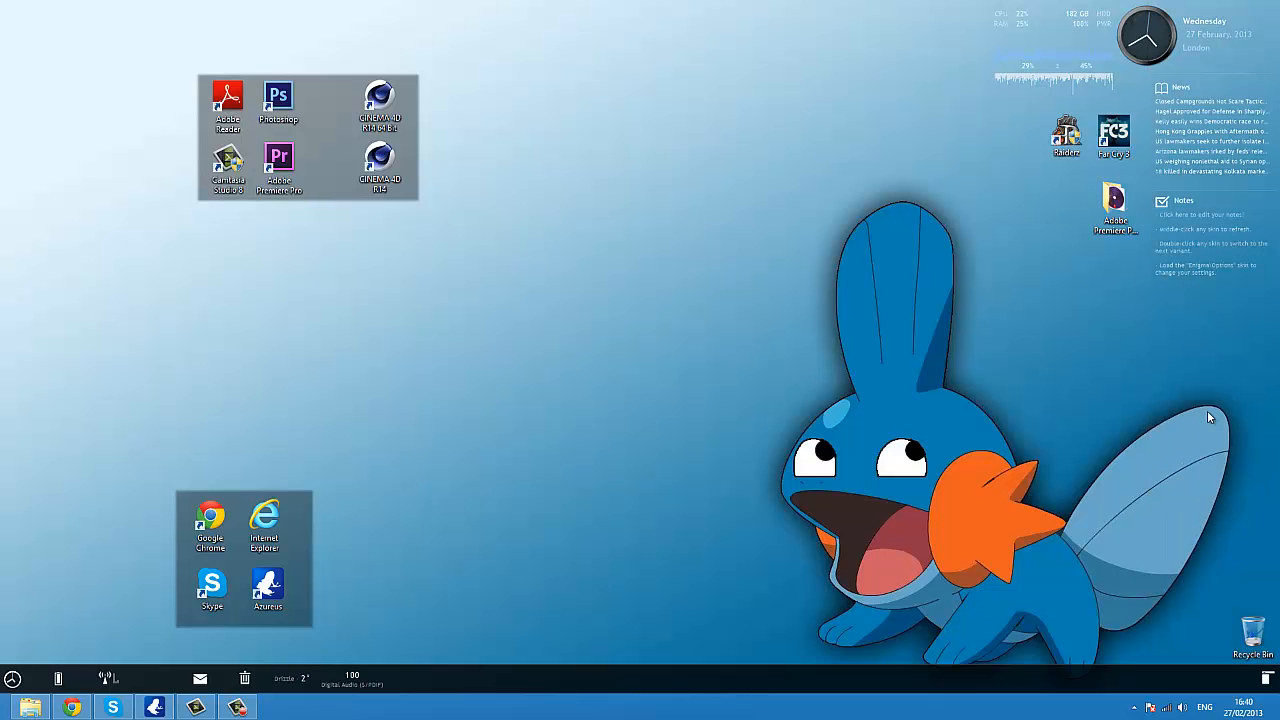